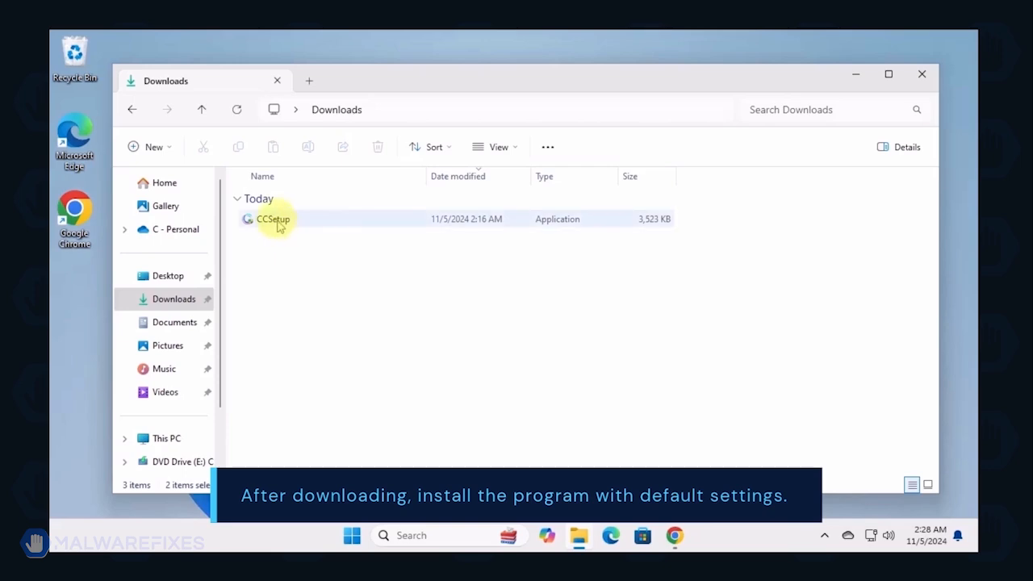
# - Run CCSetup from Downloads, allow UAC, accept defaults and finish installing Combo Cleaner
pyautogui.doubleClick(274, 218)
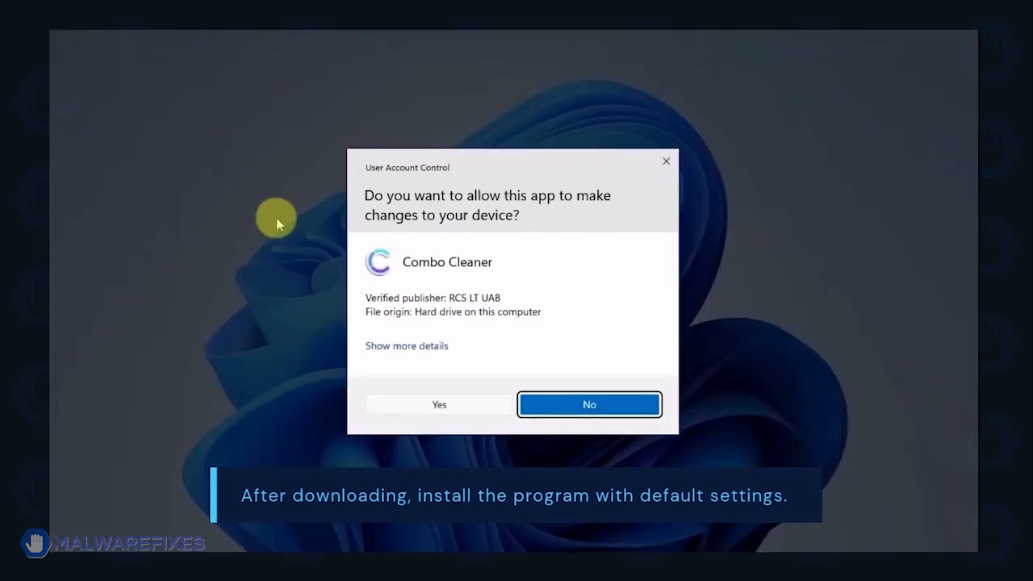
pyautogui.click(439, 405)
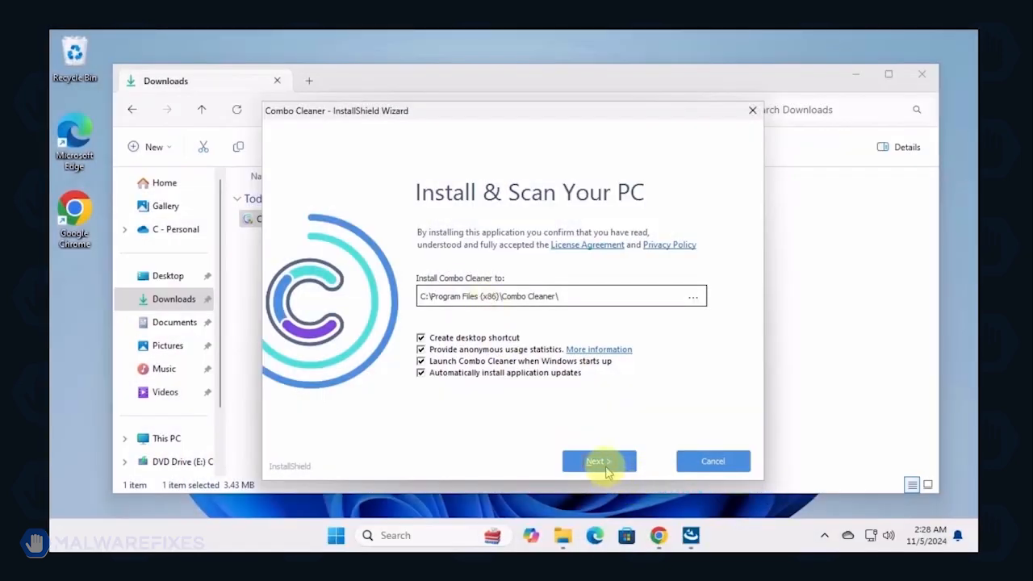
pyautogui.click(599, 461)
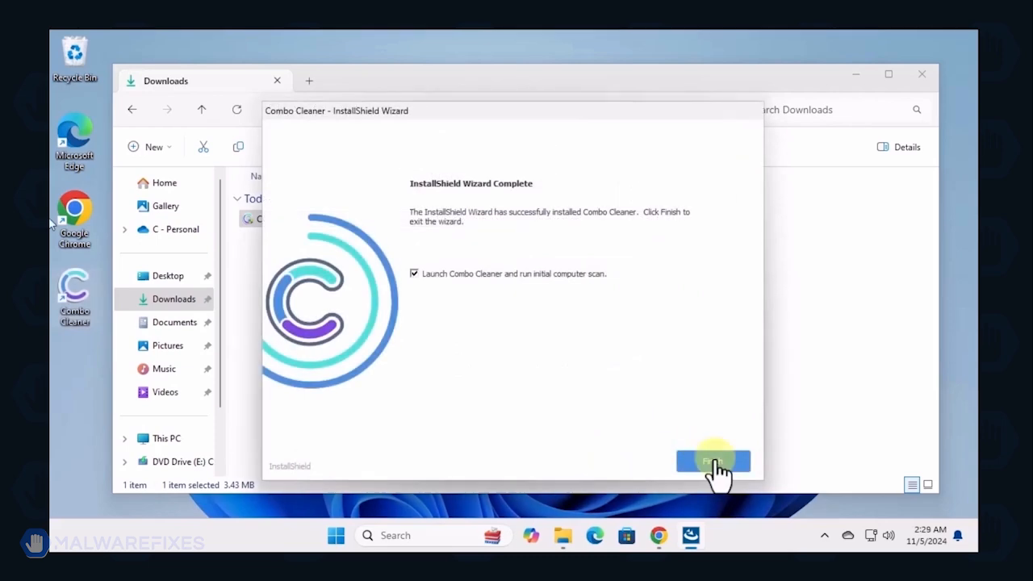
pyautogui.click(713, 460)
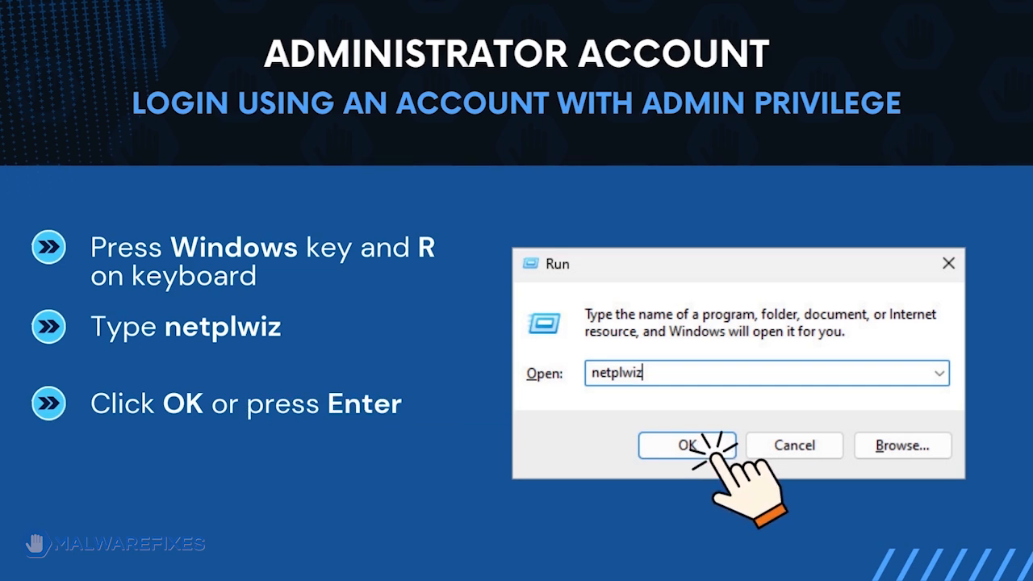
pyautogui.click(687, 445)
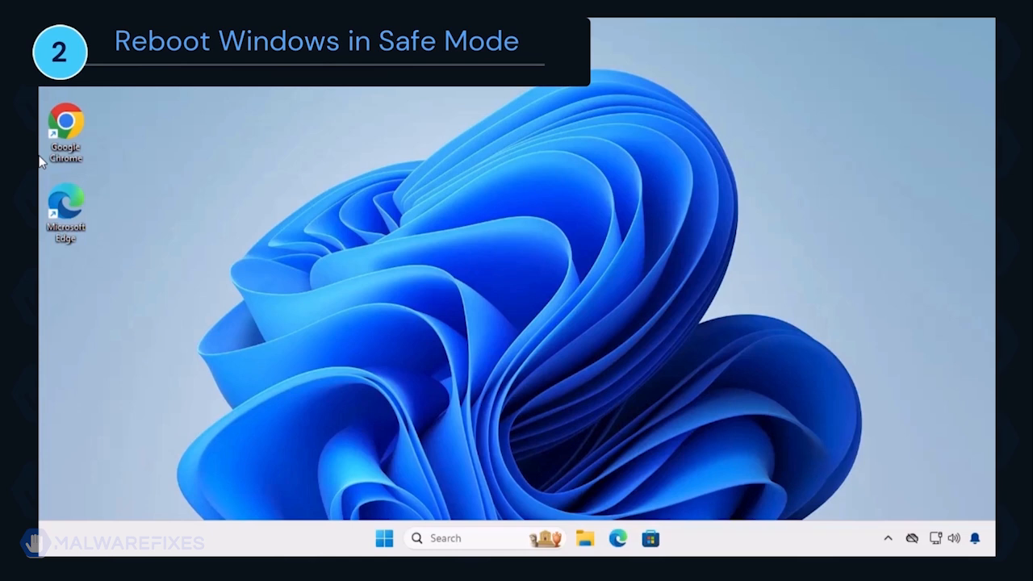
# - Launch msconfig and enable Safe boot with Network on the Boot settings
pyautogui.press('Win+r')
pyautogui.write('msconfig')
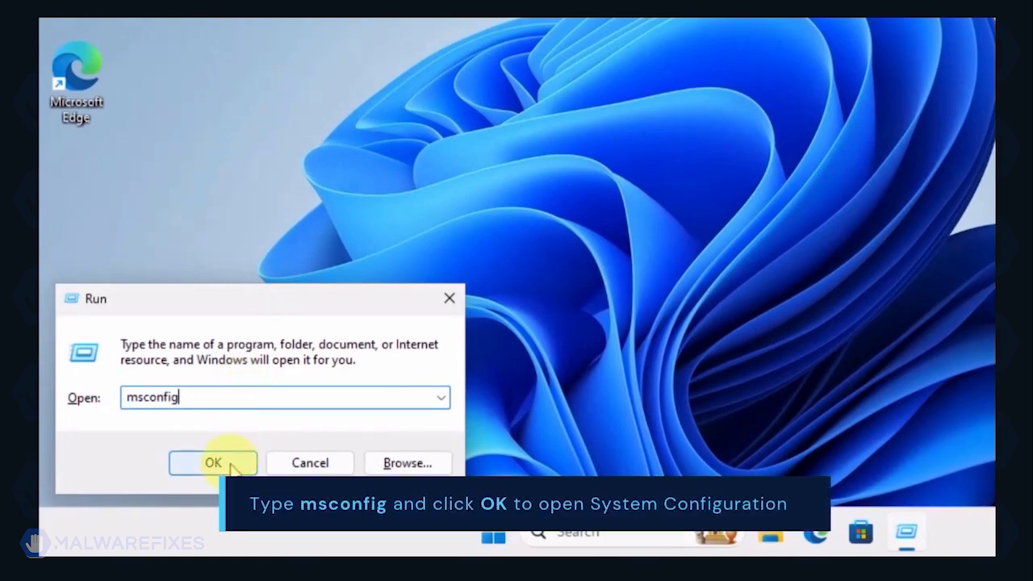
pyautogui.click(213, 462)
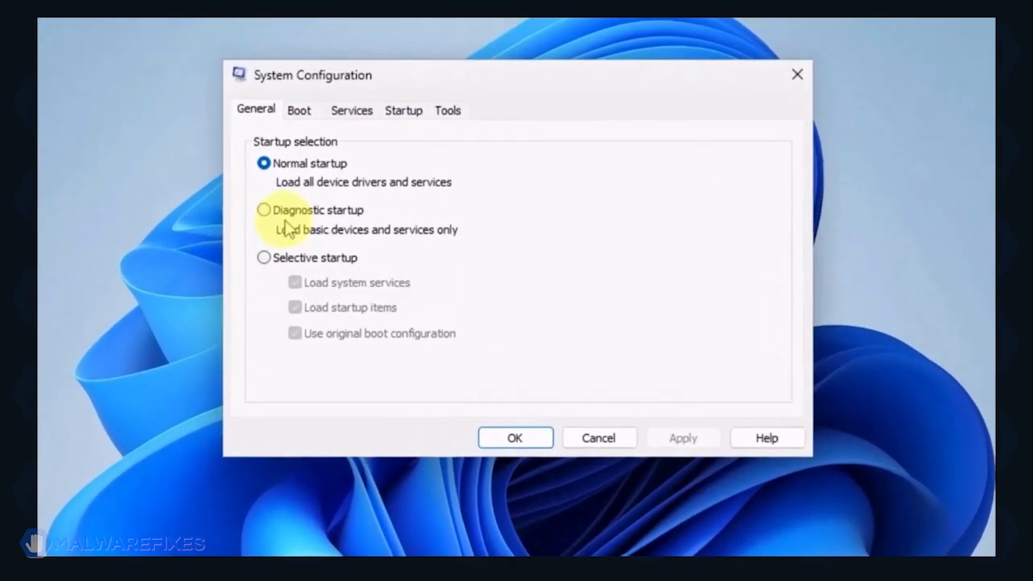
pyautogui.click(288, 102)
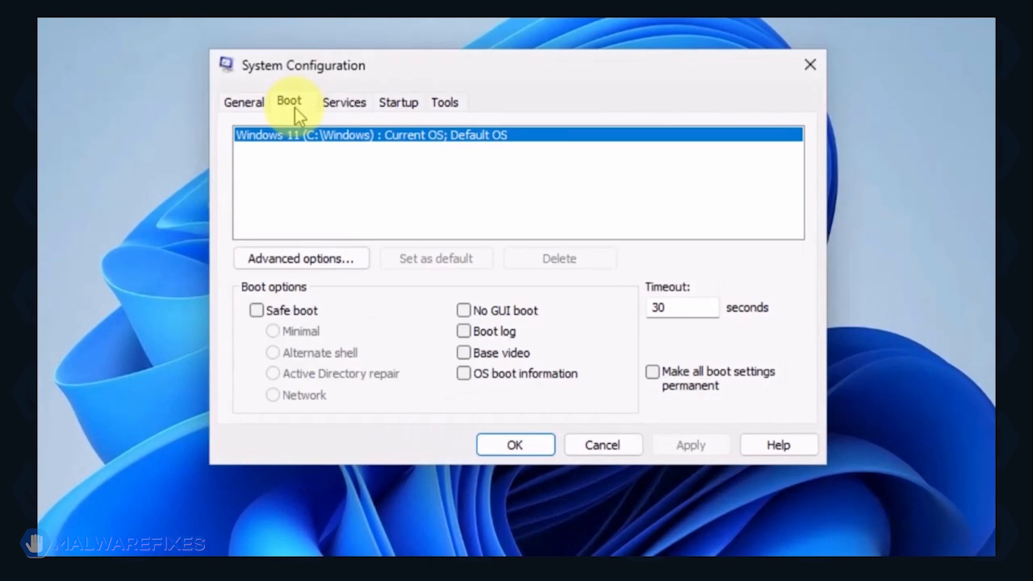
pyautogui.click(257, 311)
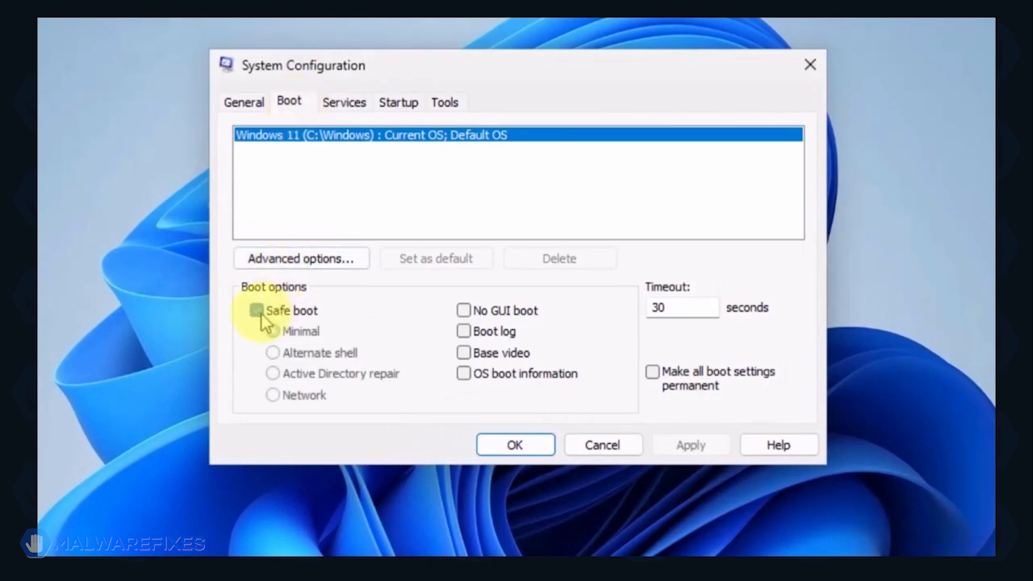
pyautogui.click(257, 310)
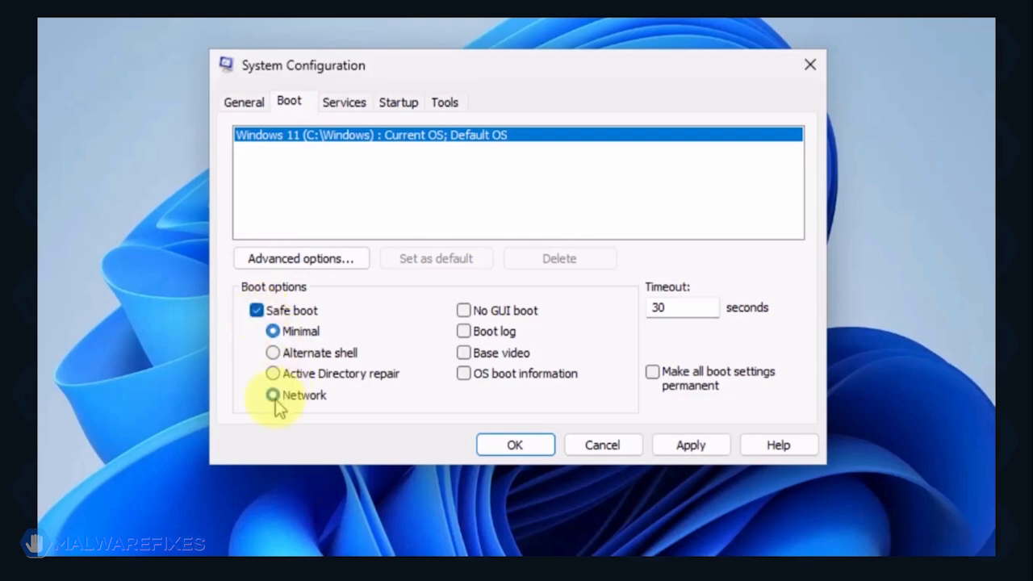
pyautogui.click(273, 395)
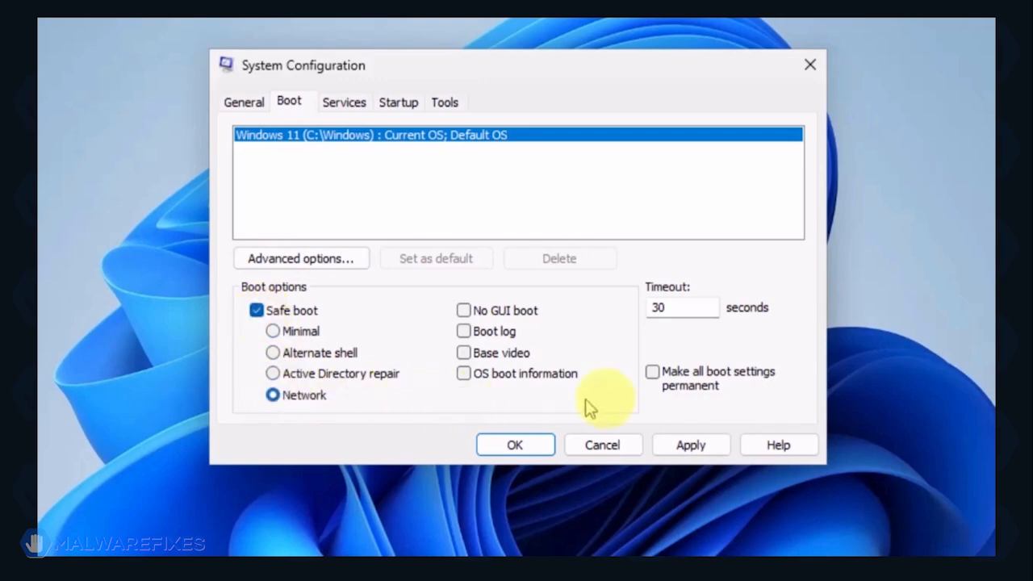
# - Apply the Safe boot setting and restart the computer into Safe Mode
pyautogui.click(690, 445)
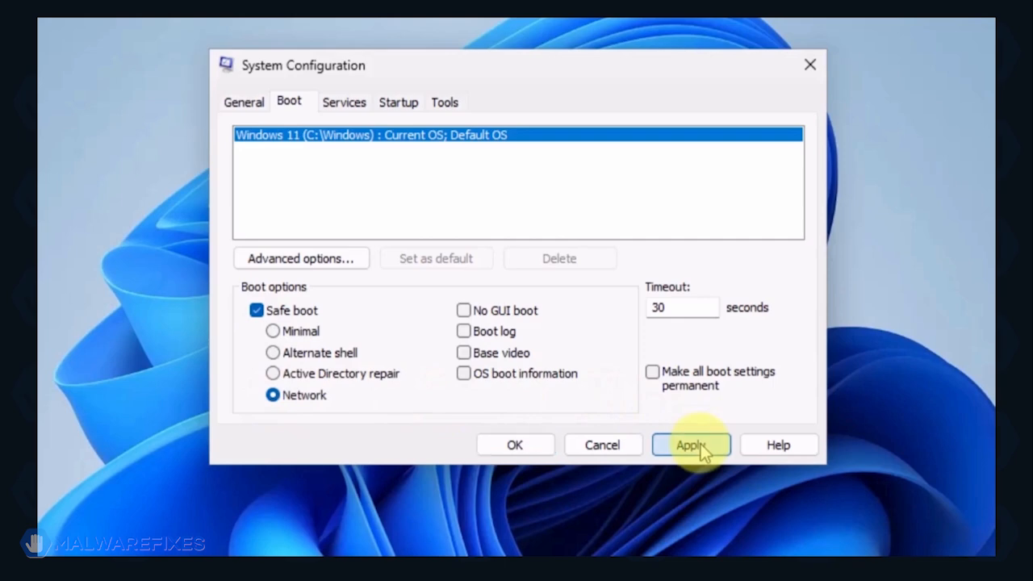
pyautogui.click(690, 445)
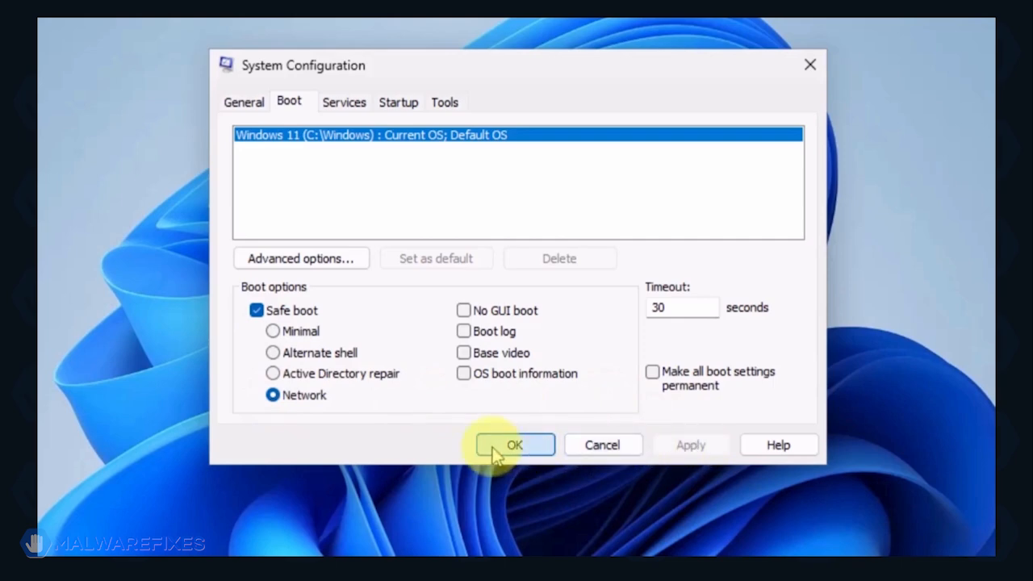
pyautogui.click(514, 445)
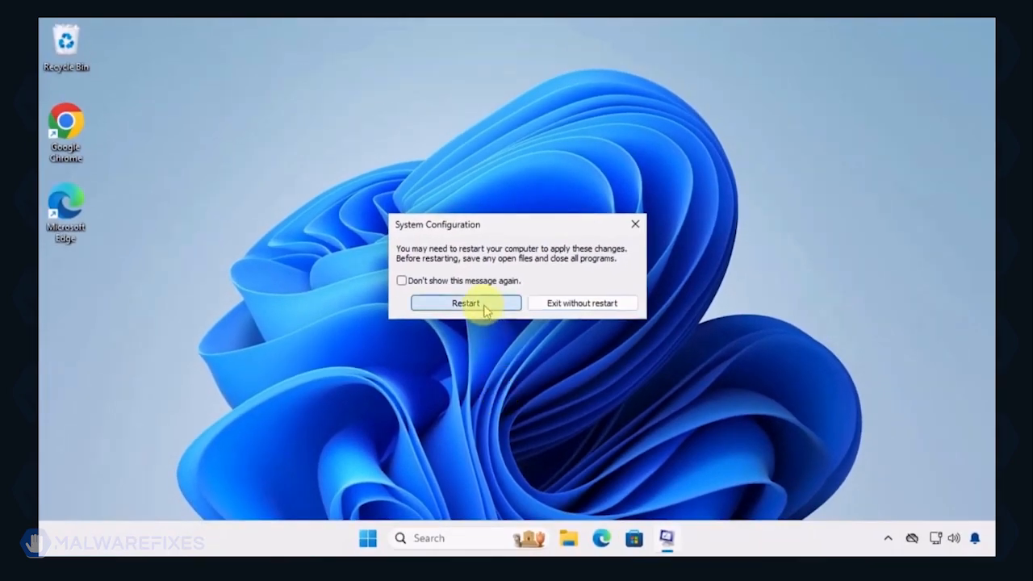
pyautogui.click(465, 303)
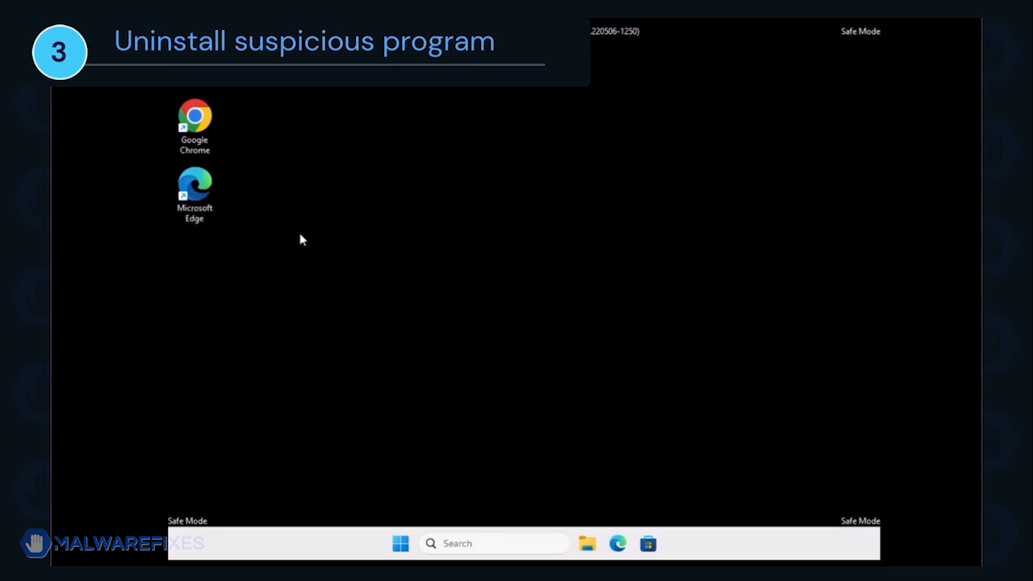
# - Launch appwiz.cpl and sort installed programs by install date, newest first
pyautogui.press('Win+r')
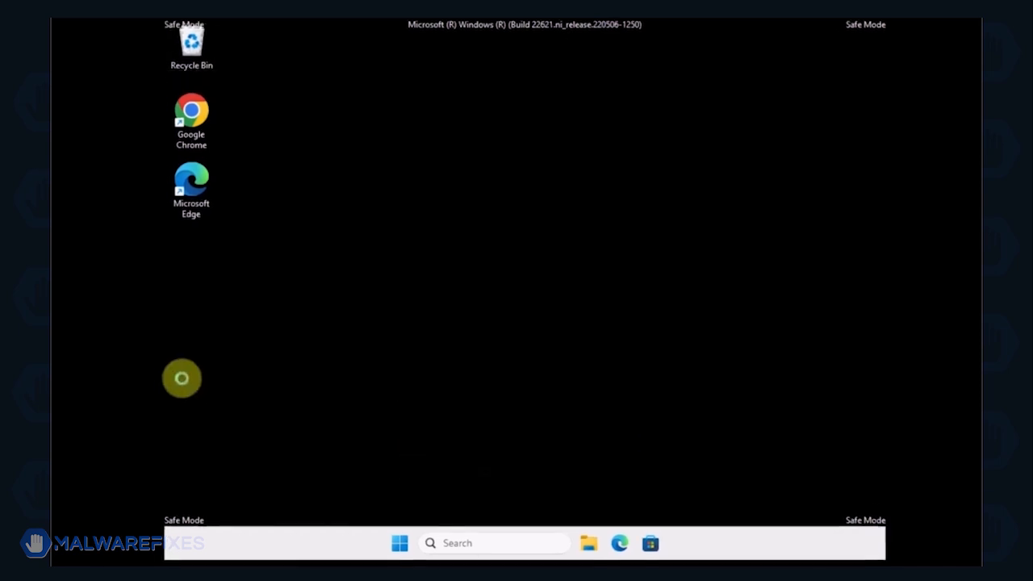
pyautogui.write('appwiz.cpl')
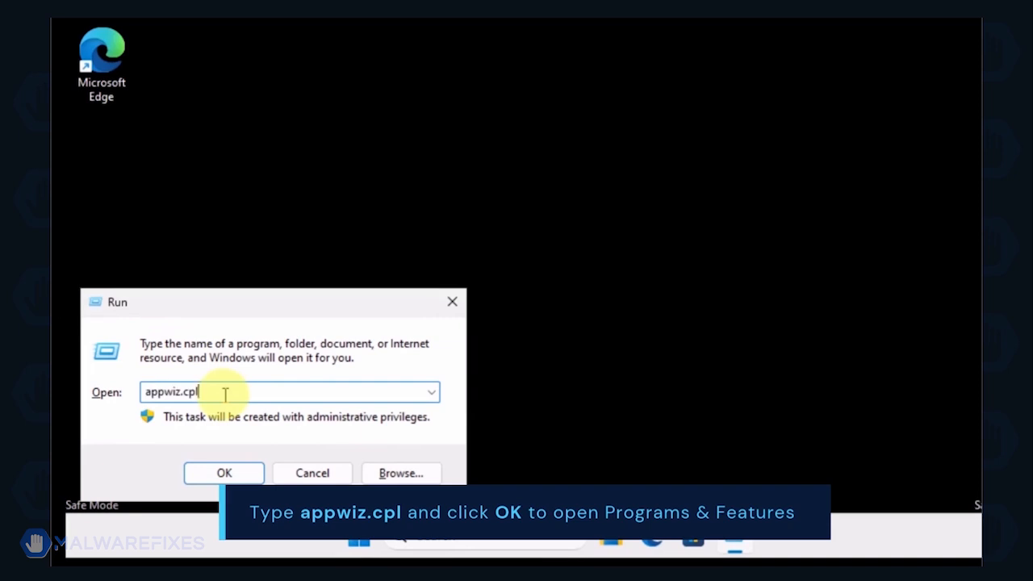
pyautogui.click(224, 473)
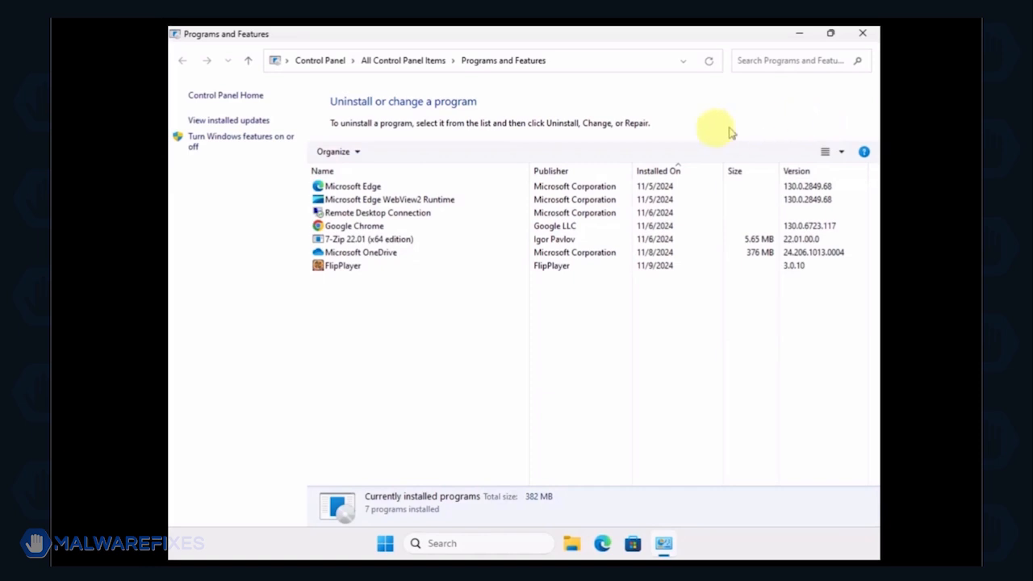
pyautogui.click(658, 170)
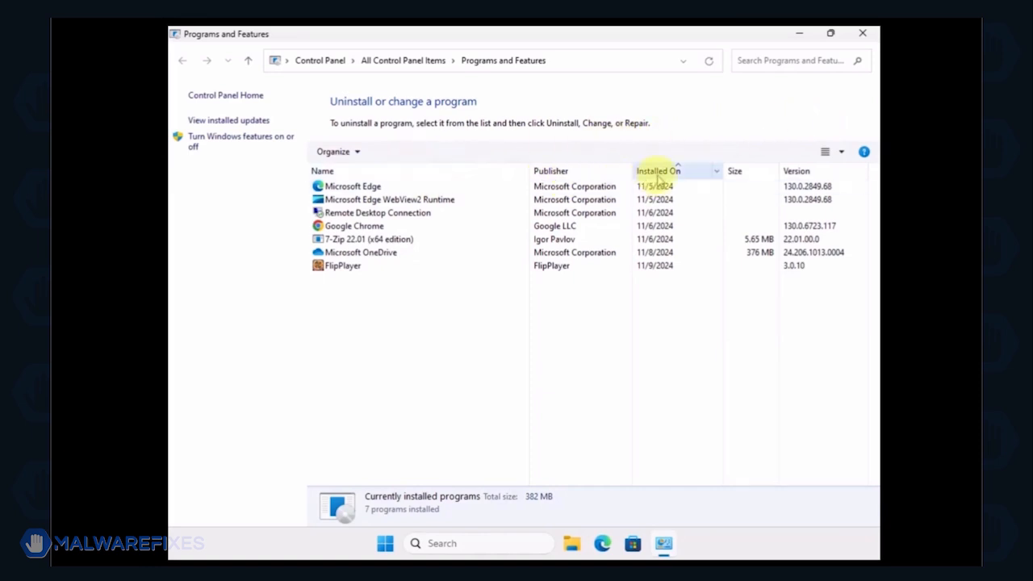
pyautogui.click(657, 170)
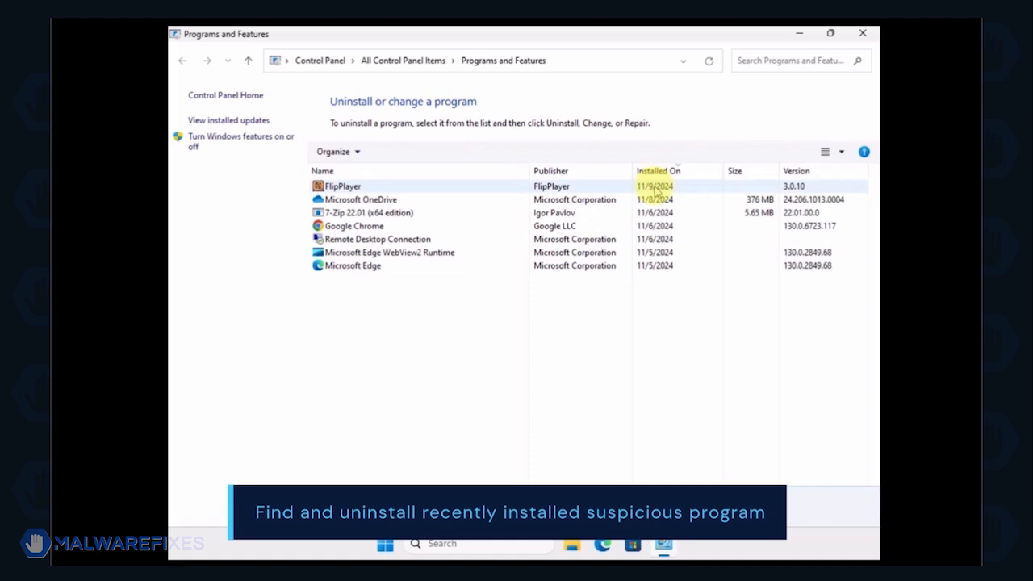
# - Uninstall the recently installed FlipPlayer and close Programs and Features
pyautogui.click(341, 185)
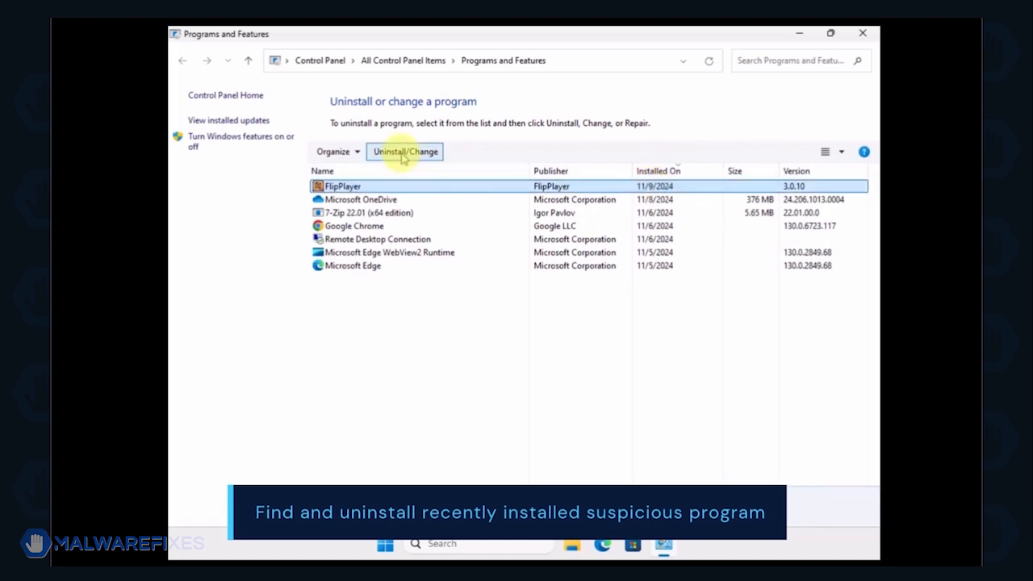
pyautogui.moveTo(405, 152)
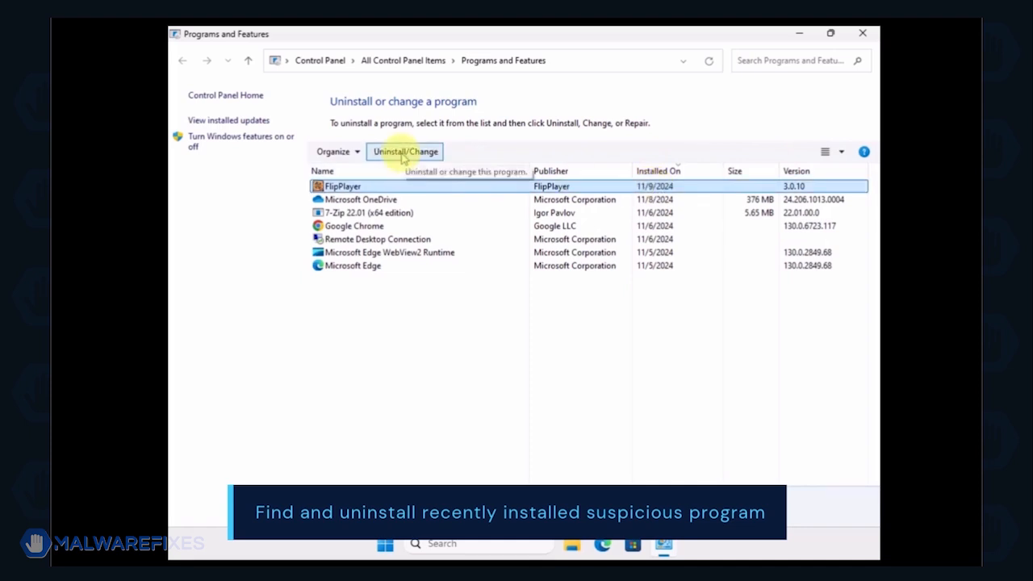
pyautogui.click(404, 152)
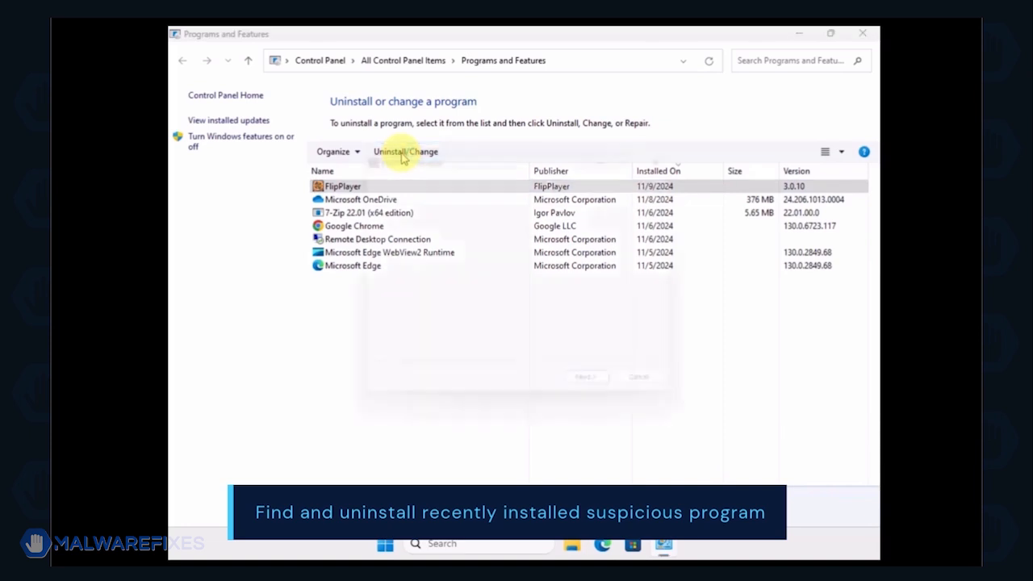
pyautogui.click(405, 152)
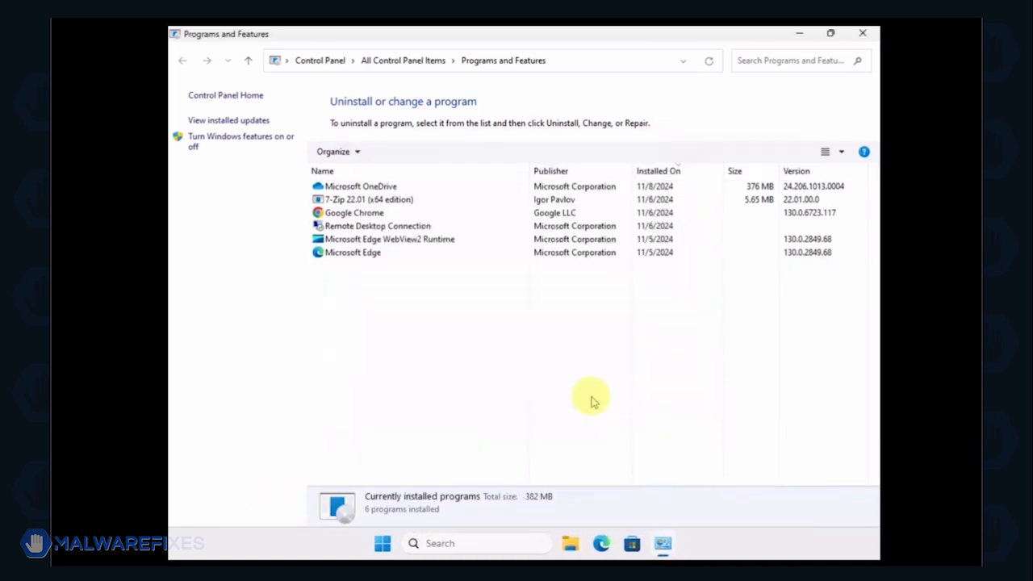
pyautogui.moveTo(811, 60)
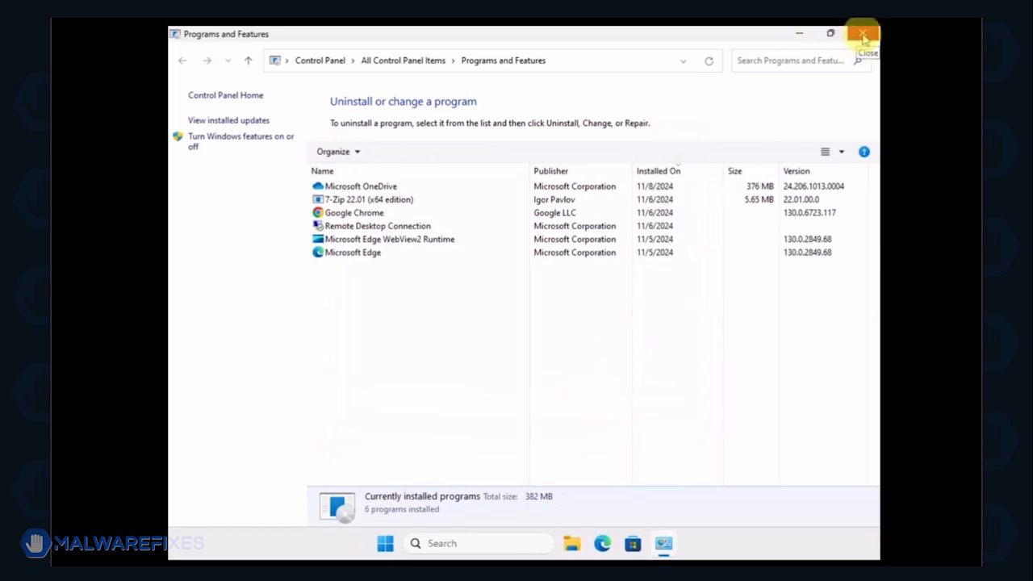
pyautogui.click(862, 34)
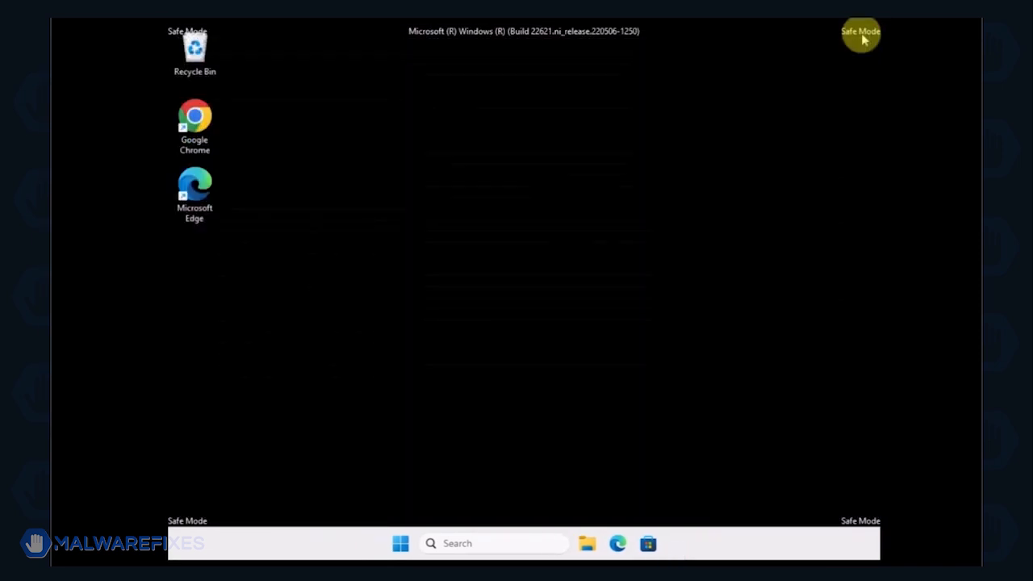
pyautogui.moveTo(169, 83)
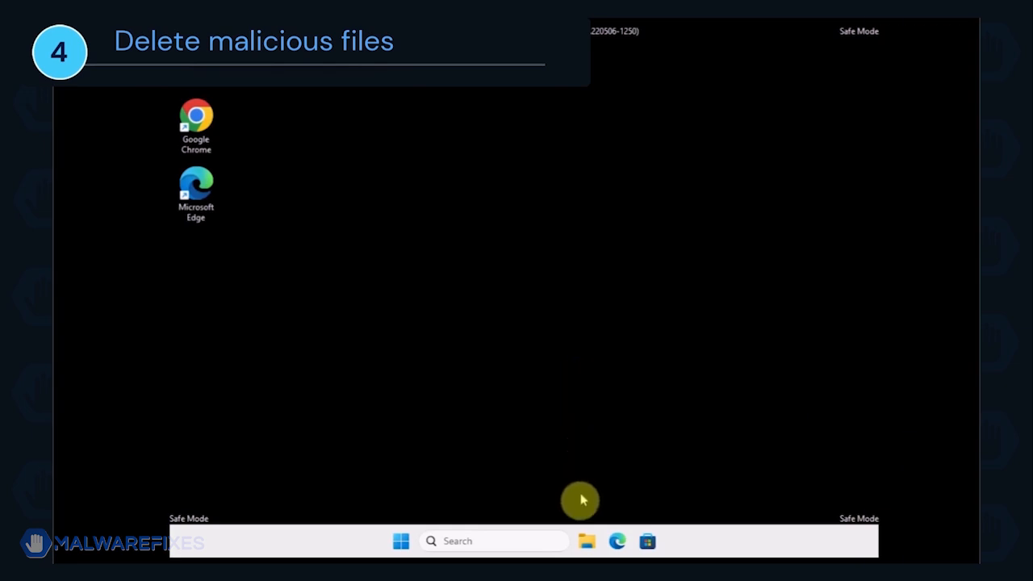
# - Launch File Explorer and turn on Hidden items in the View options
pyautogui.click(586, 540)
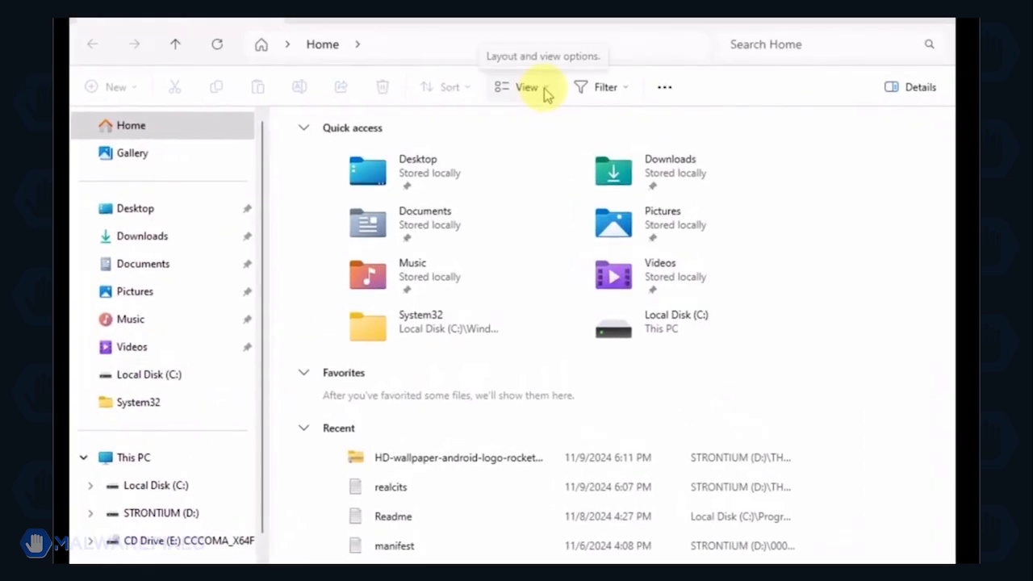
pyautogui.click(525, 88)
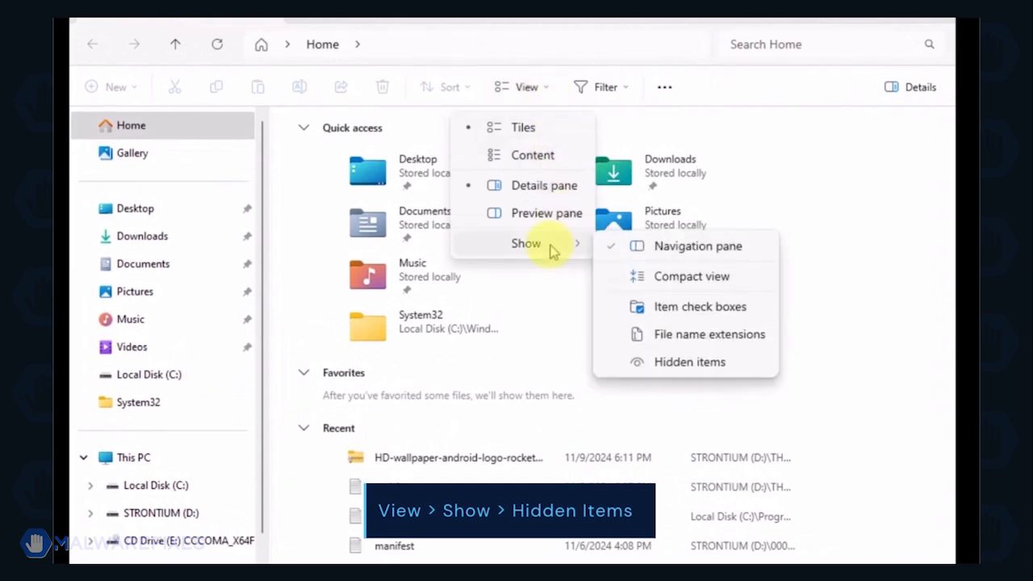
pyautogui.moveTo(689, 362)
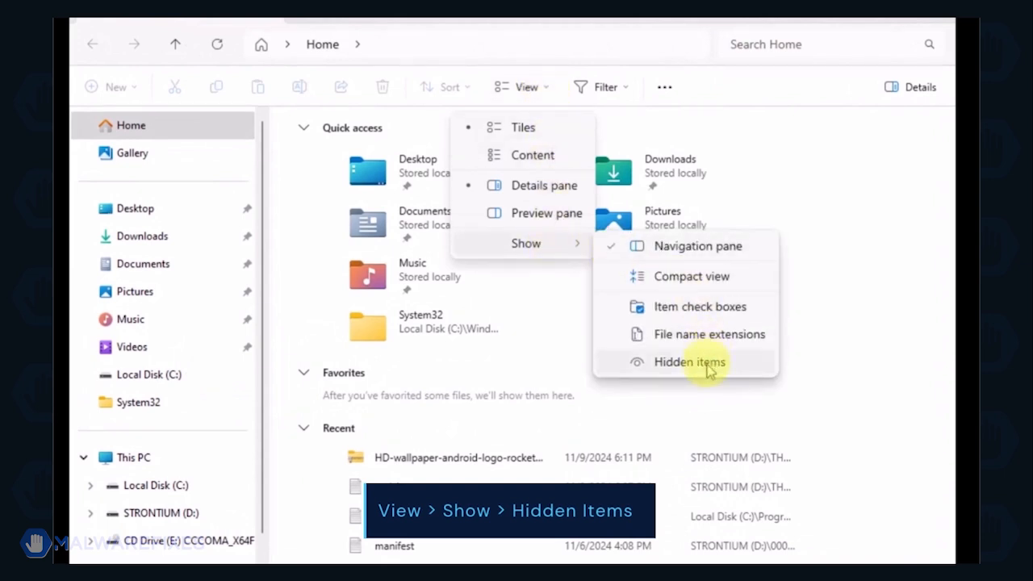
pyautogui.click(689, 361)
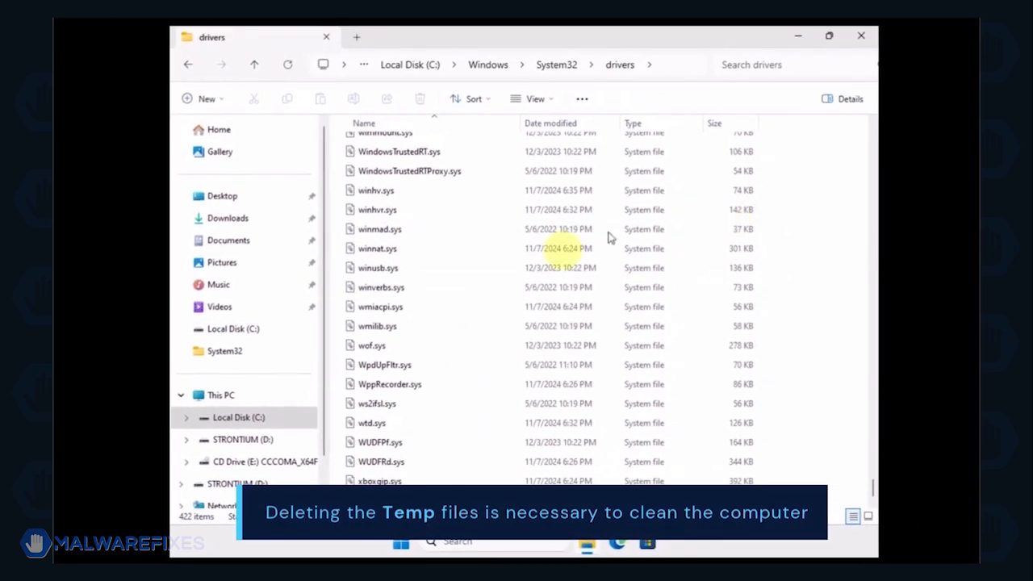
# - Browse from Local Disk (C:) through Users and the profile into AppData Local Temp
pyautogui.click(234, 418)
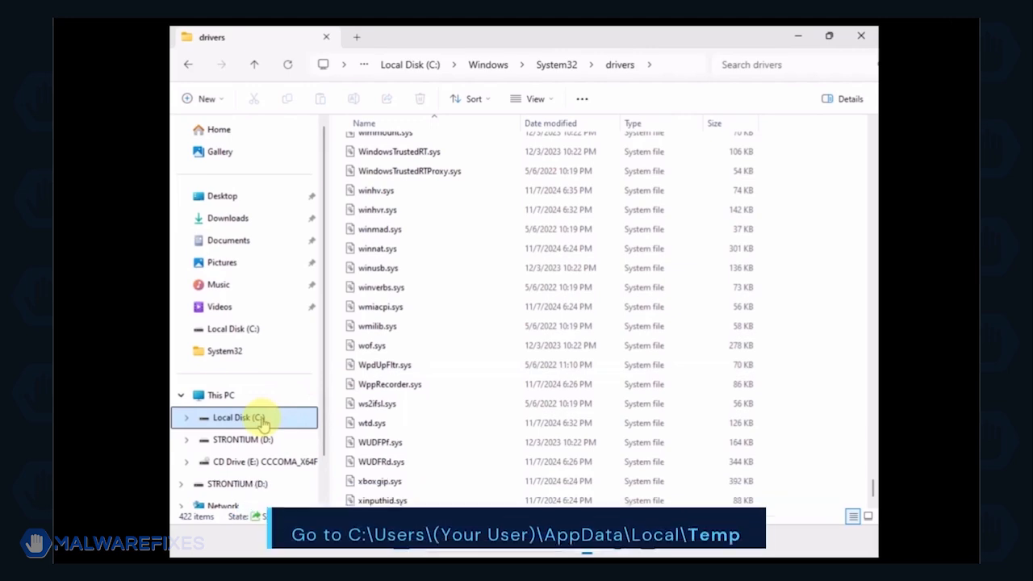
pyautogui.click(236, 417)
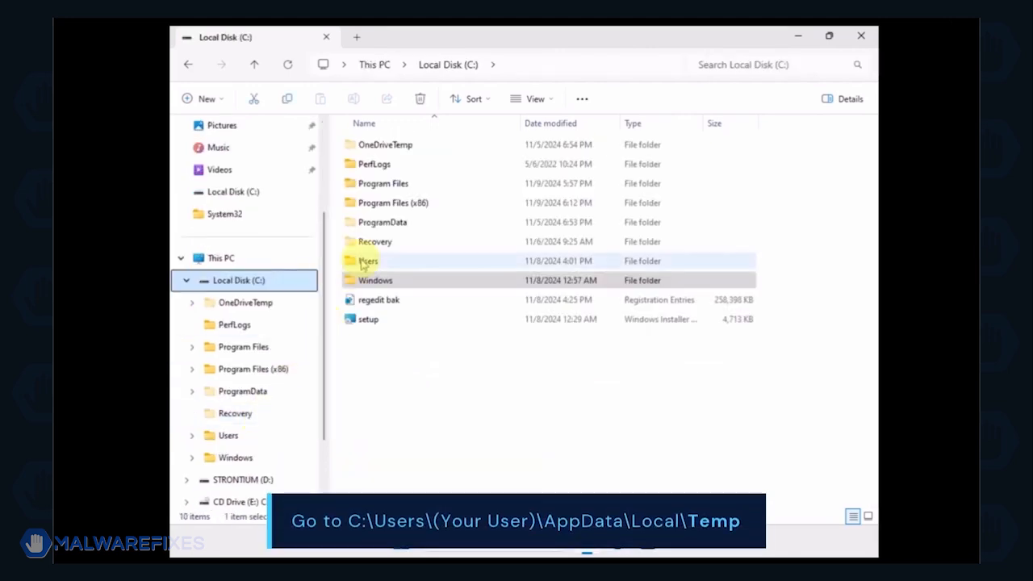
pyautogui.doubleClick(367, 260)
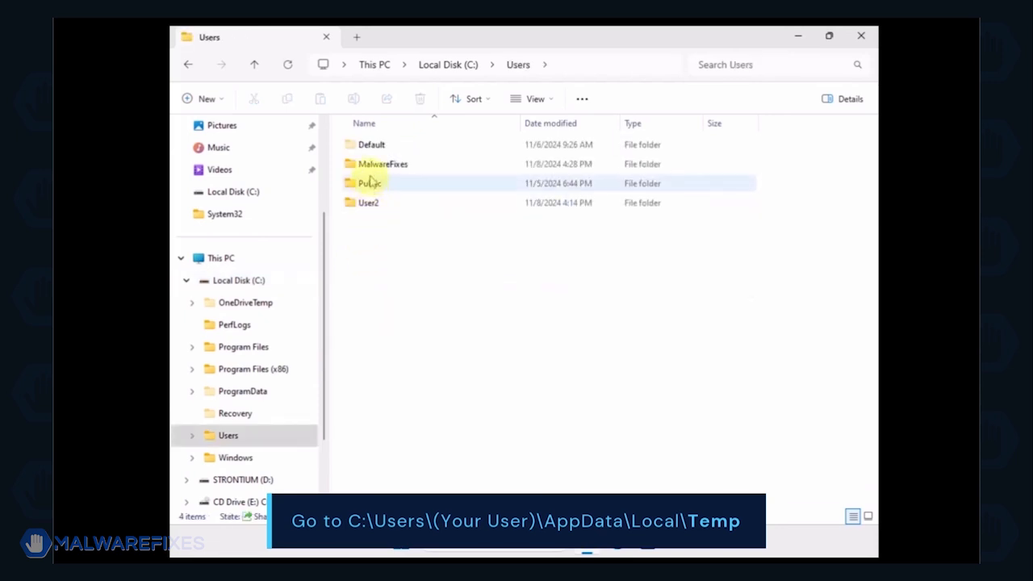
pyautogui.doubleClick(382, 163)
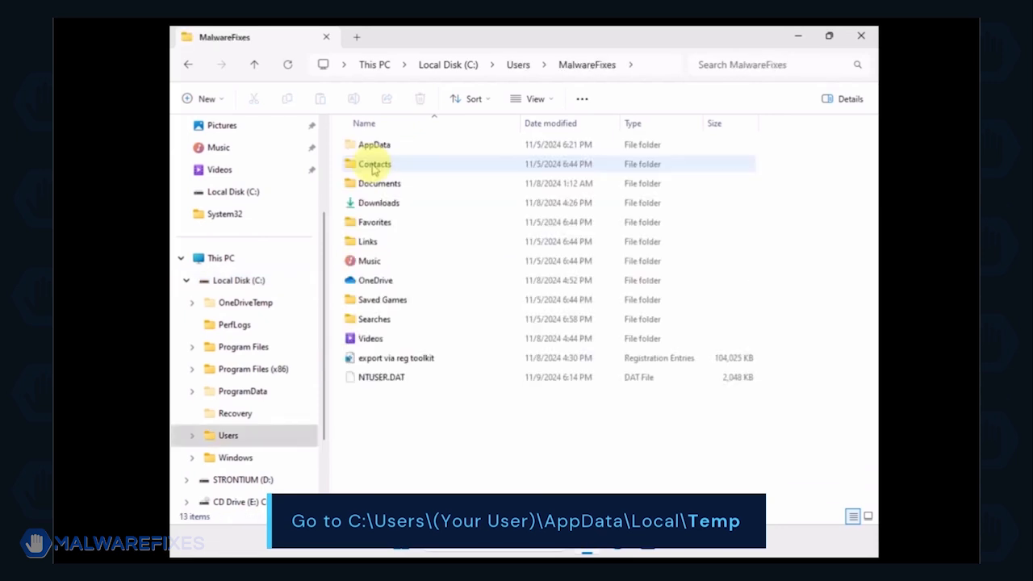
pyautogui.doubleClick(373, 144)
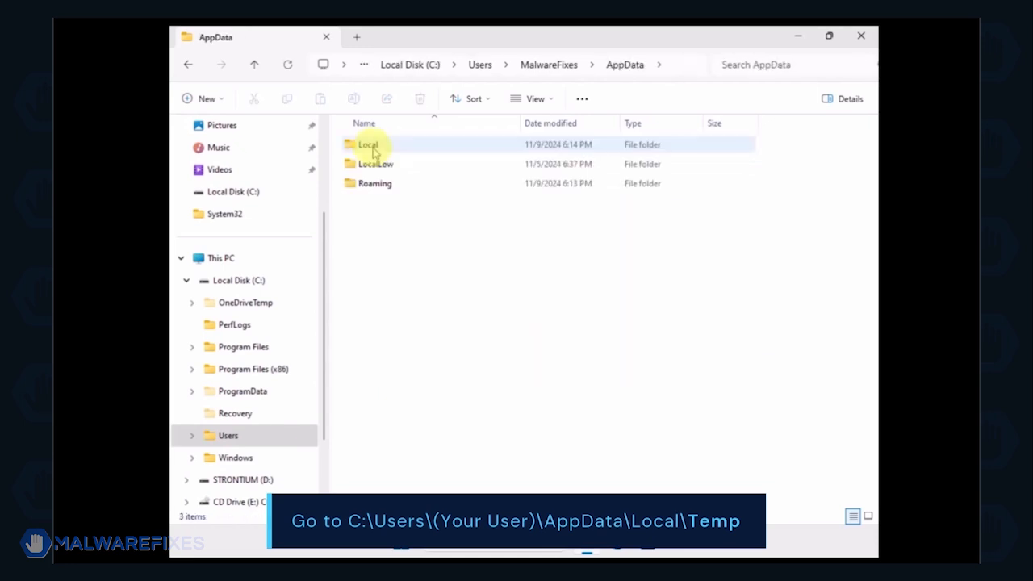
pyautogui.click(368, 145)
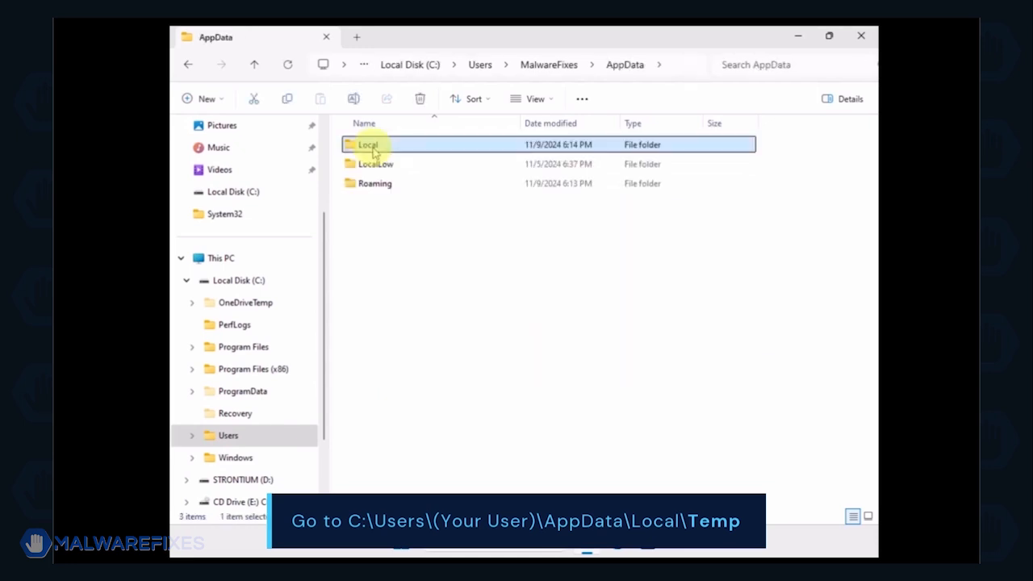
pyautogui.doubleClick(368, 144)
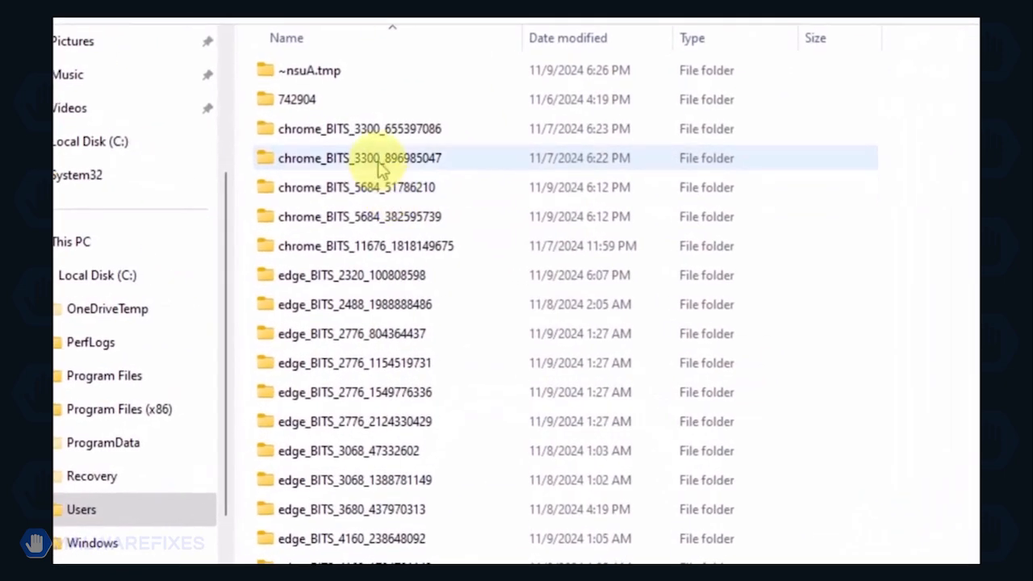
# - Select everything in the Temp folder and bring up the delete actions
pyautogui.press('ctrl+a')
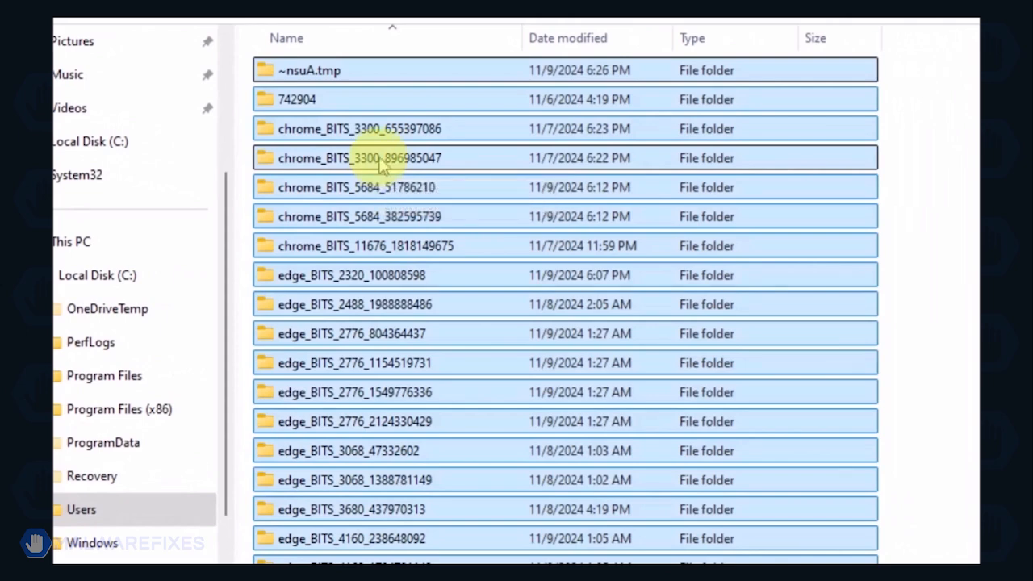
pyautogui.rightClick(384, 137)
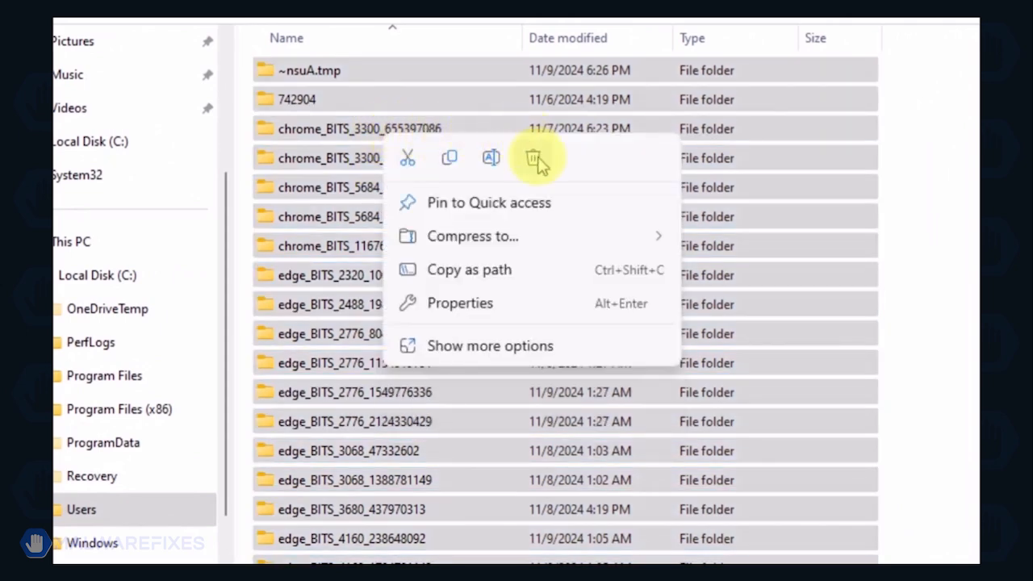
pyautogui.moveTo(533, 157)
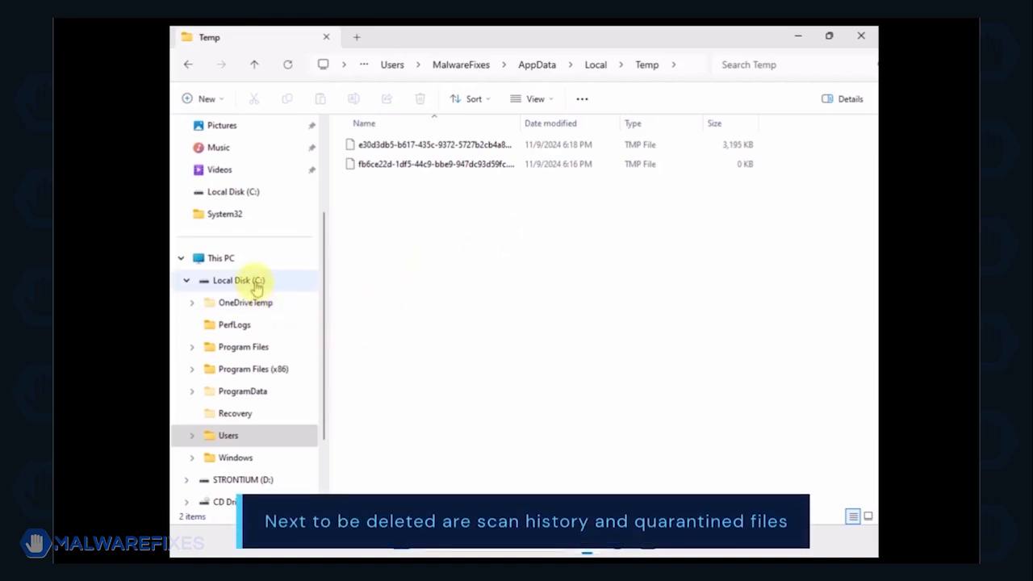
# - Return to the root of Local Disk (C:) from the emptied Temp folder
pyautogui.click(239, 280)
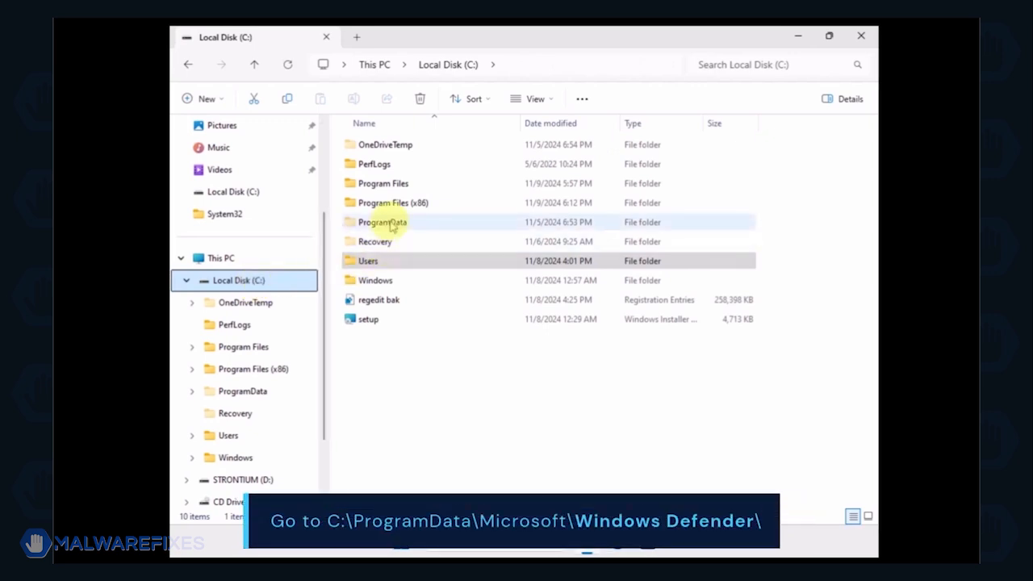
# - Browse ProgramData > Microsoft > Windows Defender and bring up actions for the Quarantine folder
pyautogui.click(382, 222)
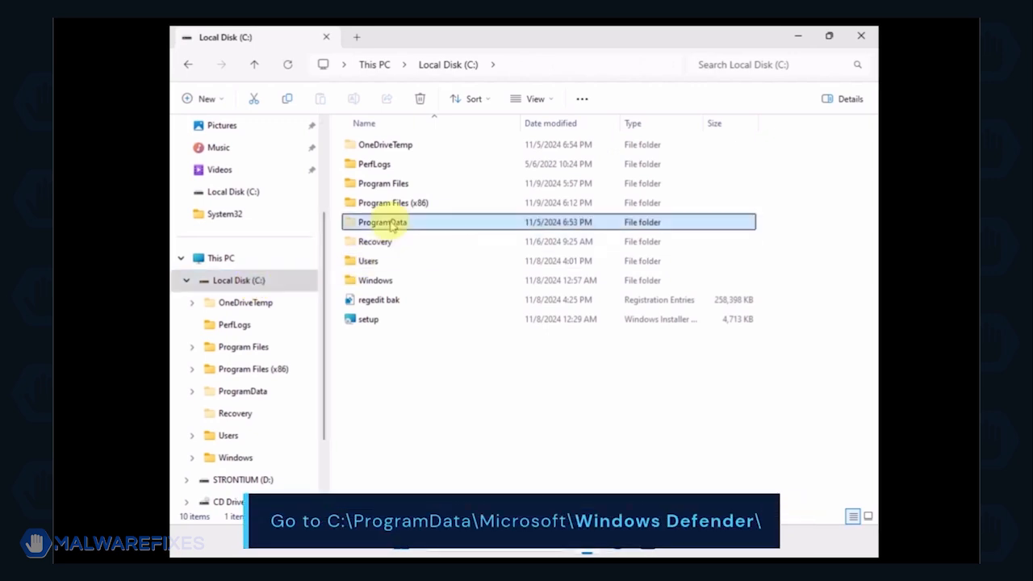
pyautogui.doubleClick(380, 222)
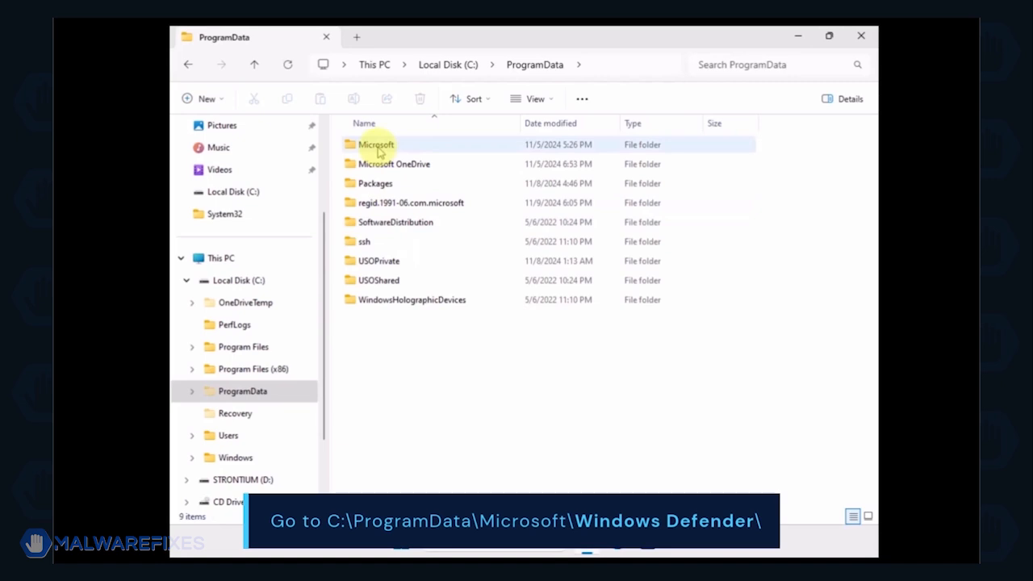
pyautogui.doubleClick(377, 144)
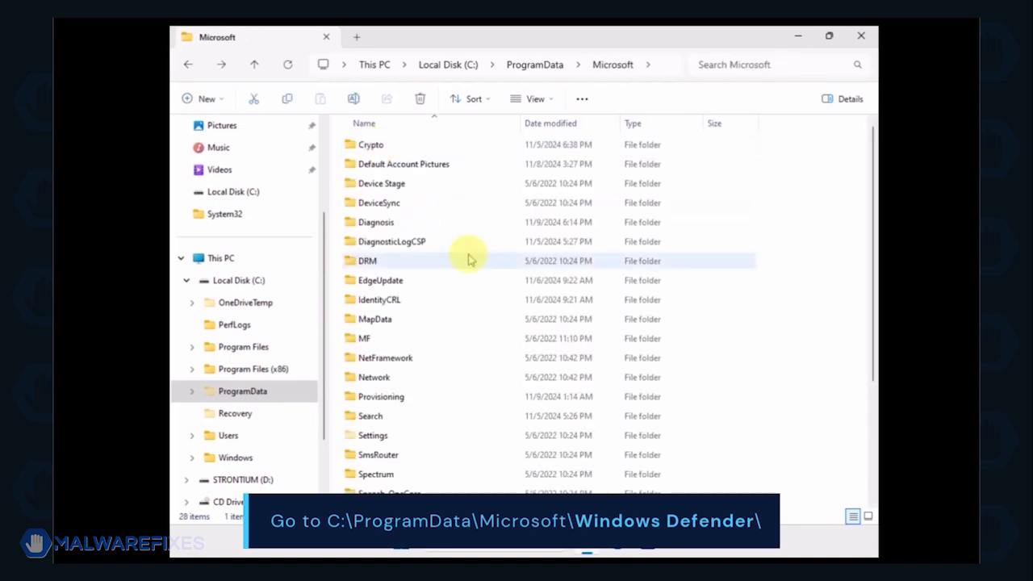
pyautogui.click(393, 422)
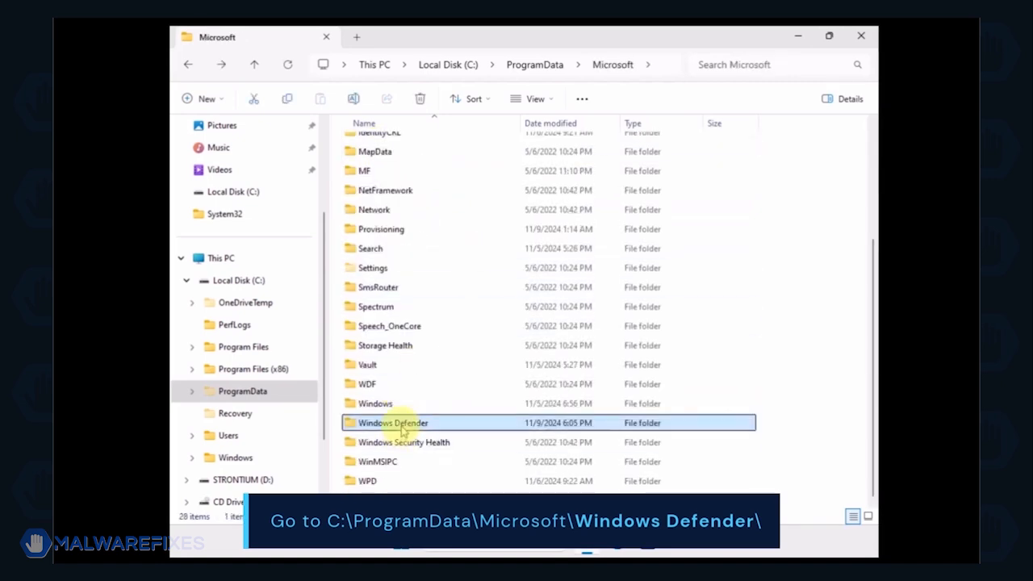
pyautogui.doubleClick(392, 422)
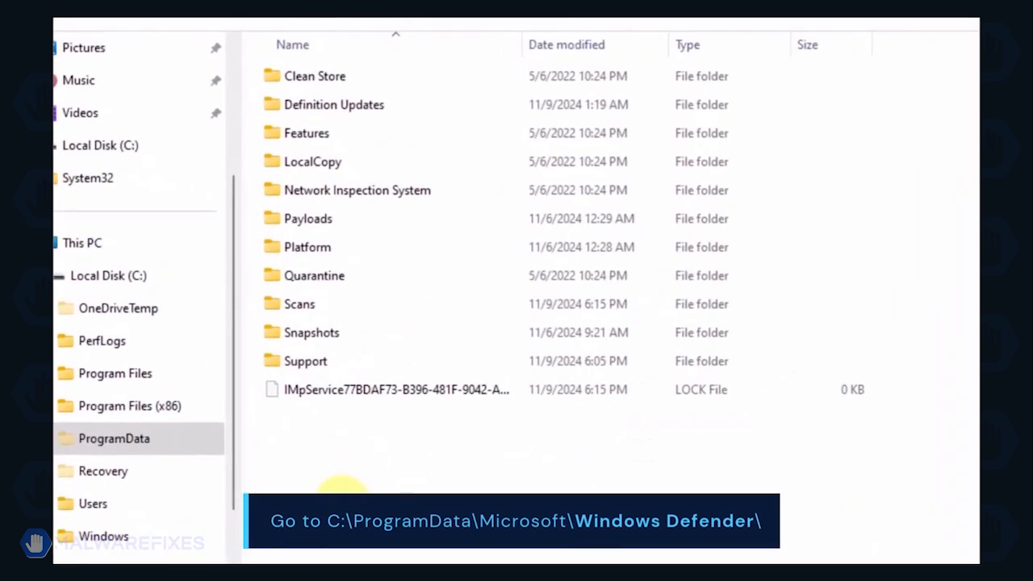
pyautogui.click(314, 275)
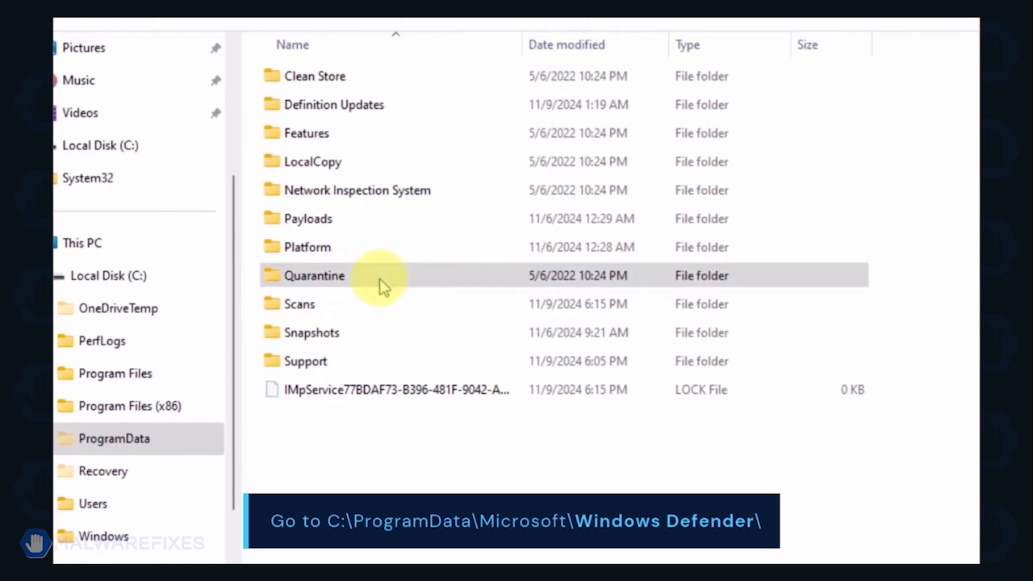
pyautogui.rightClick(314, 275)
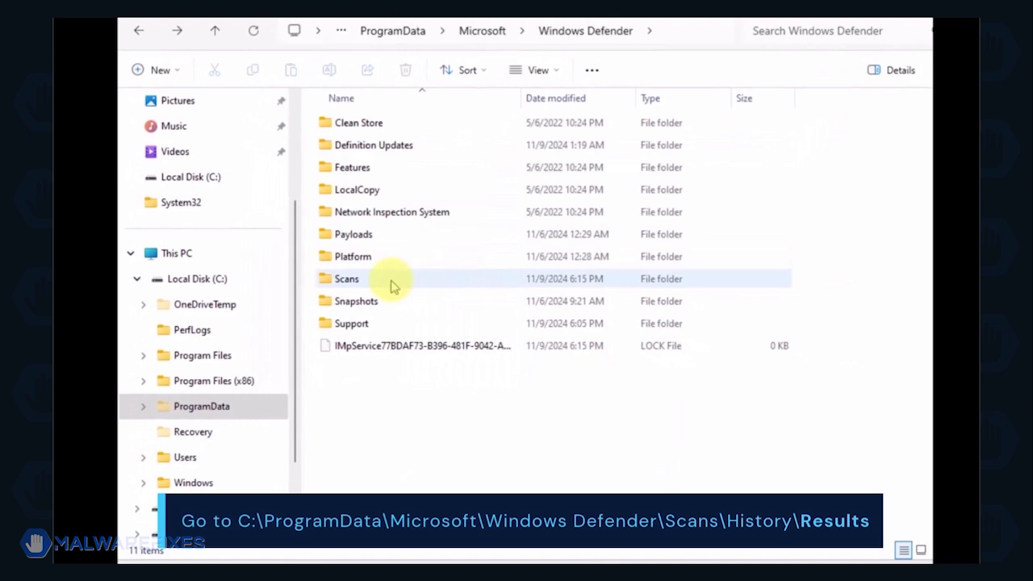
# - Delete the Quick and Resource folders from Scans History Results and go back to History
pyautogui.doubleClick(346, 278)
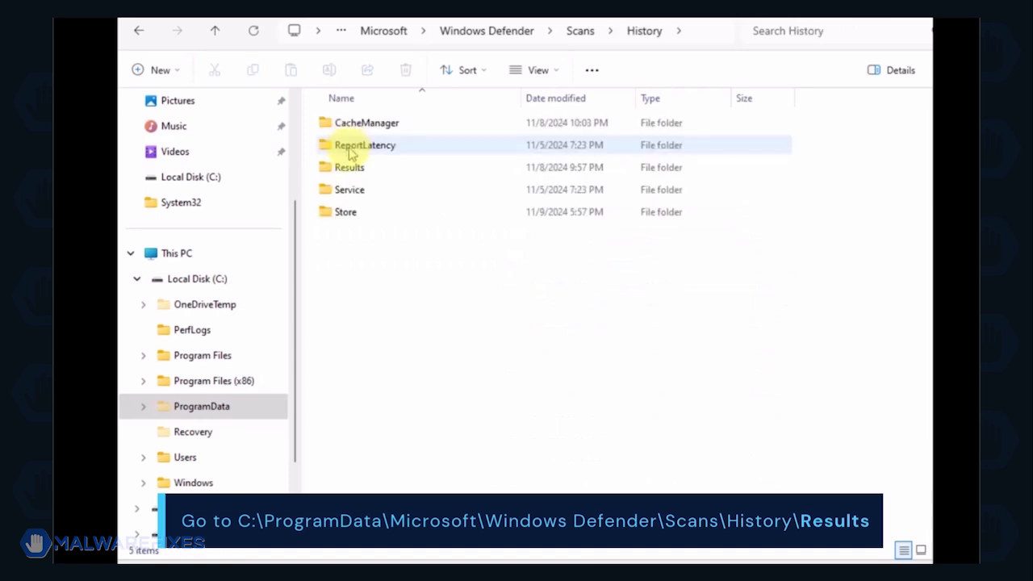
pyautogui.click(349, 167)
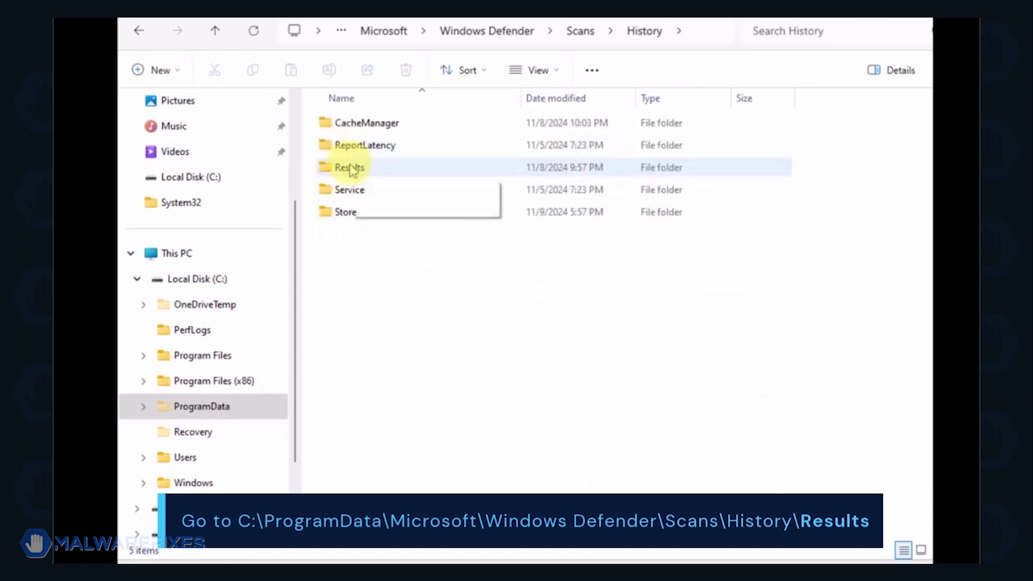
pyautogui.doubleClick(349, 167)
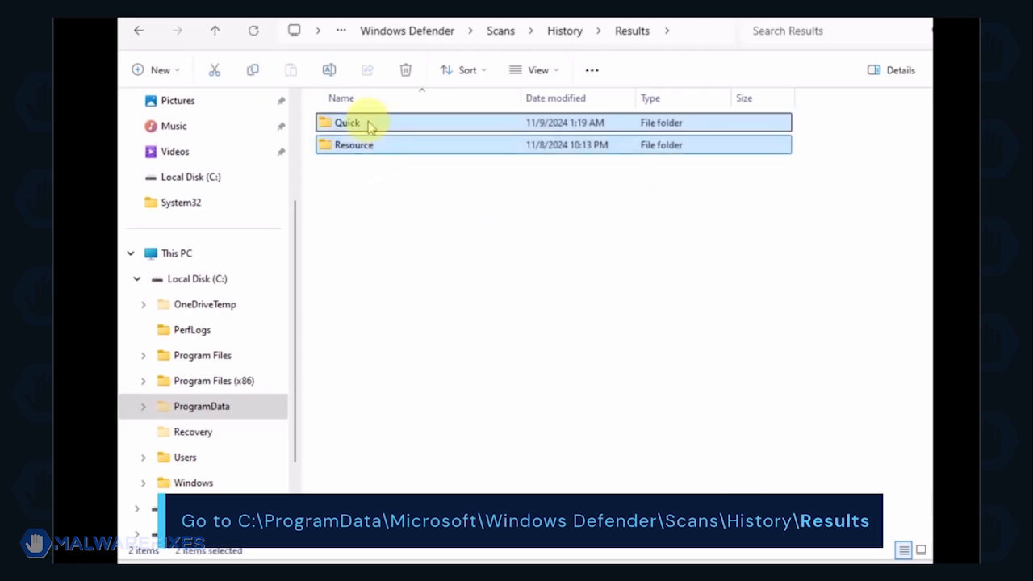
pyautogui.rightClick(353, 145)
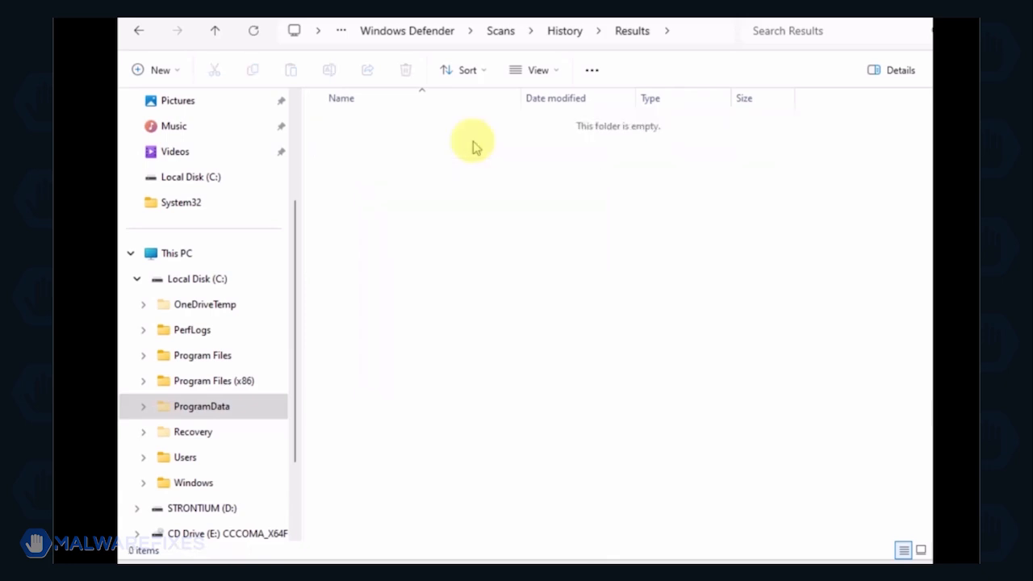
pyautogui.click(138, 31)
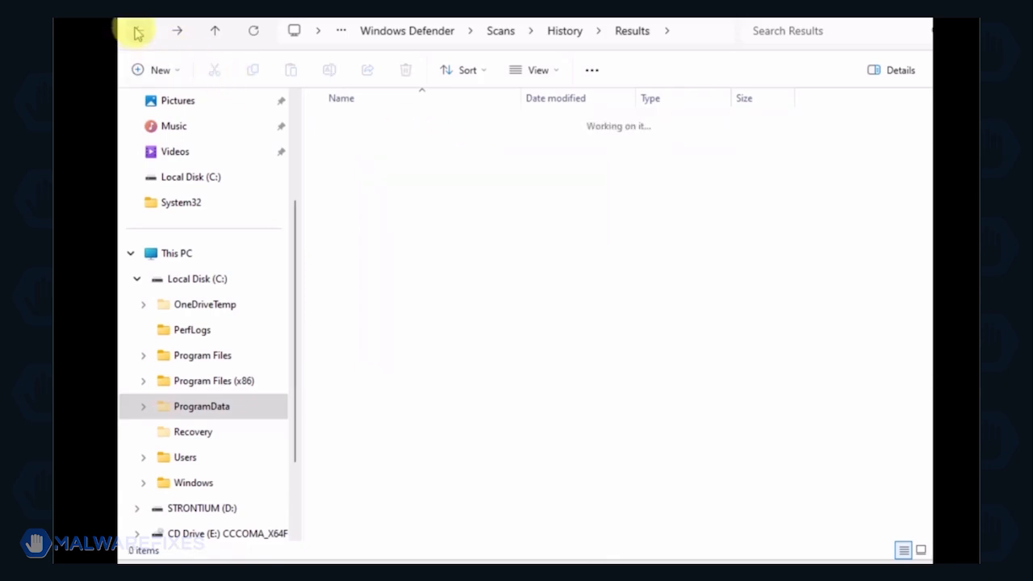
pyautogui.click(139, 31)
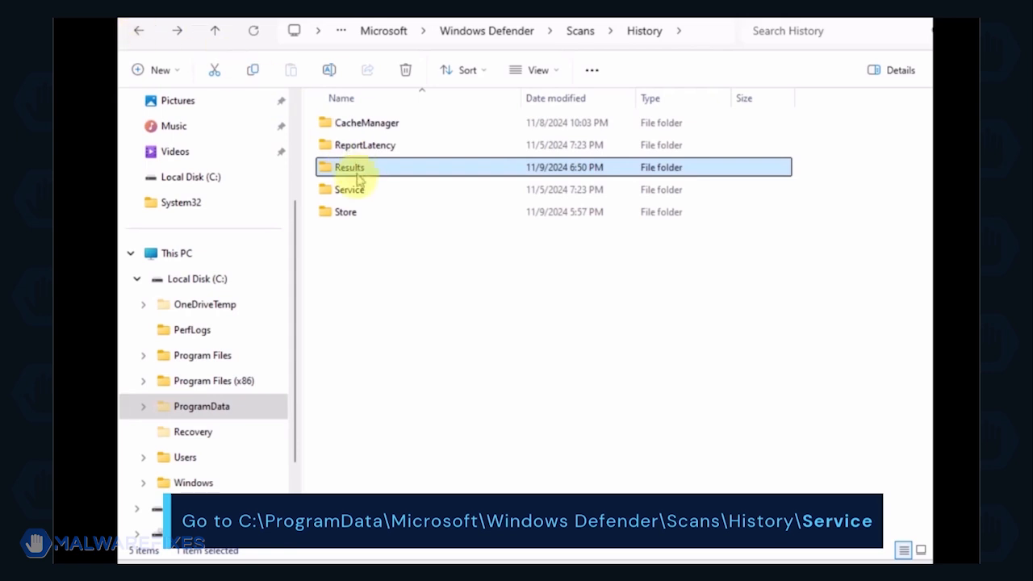
# - Delete the Unknown file from the Service scan-history folder and close File Explorer
pyautogui.doubleClick(350, 189)
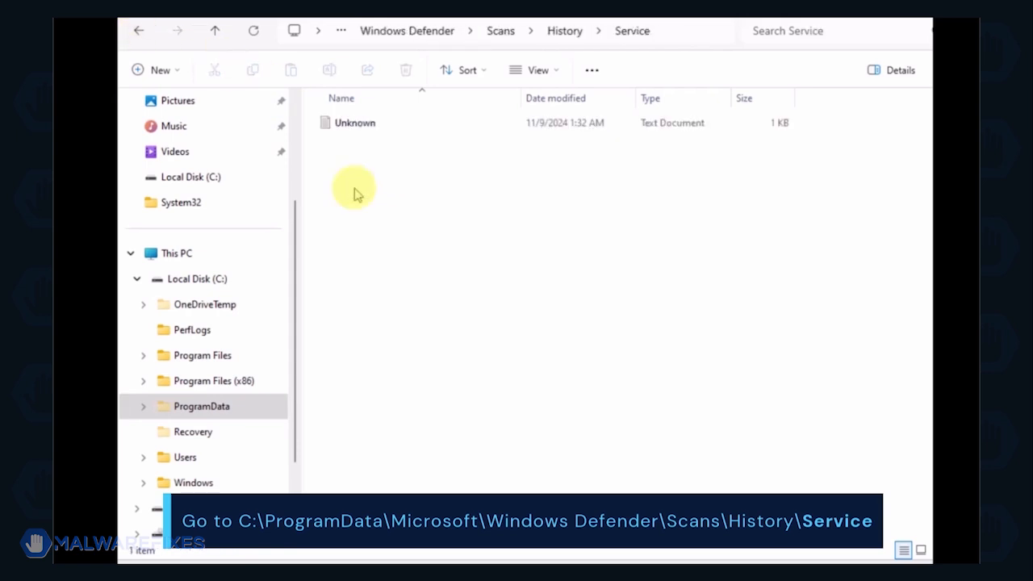
pyautogui.click(354, 123)
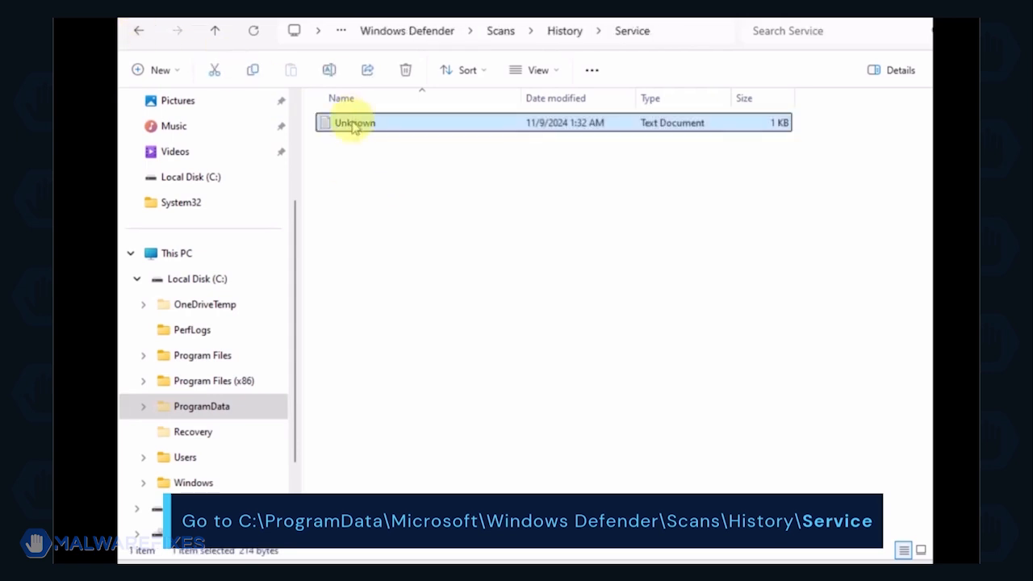
pyautogui.rightClick(355, 122)
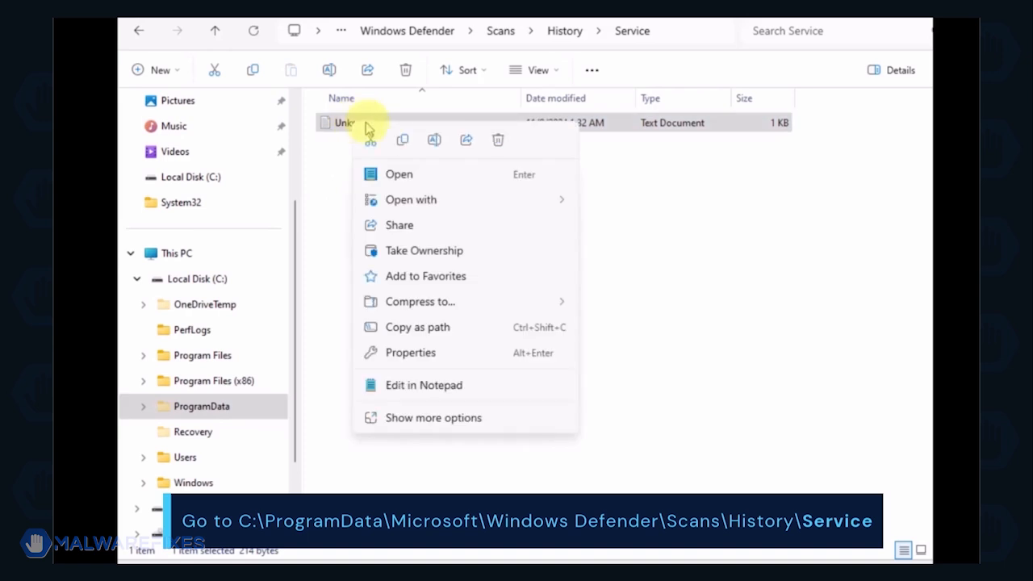
pyautogui.click(498, 139)
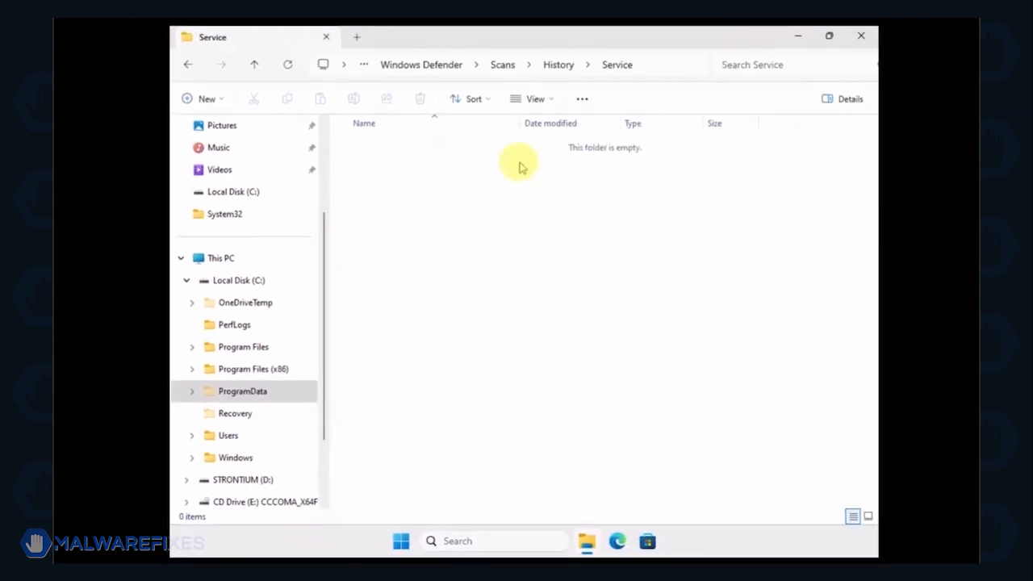
pyautogui.moveTo(861, 37)
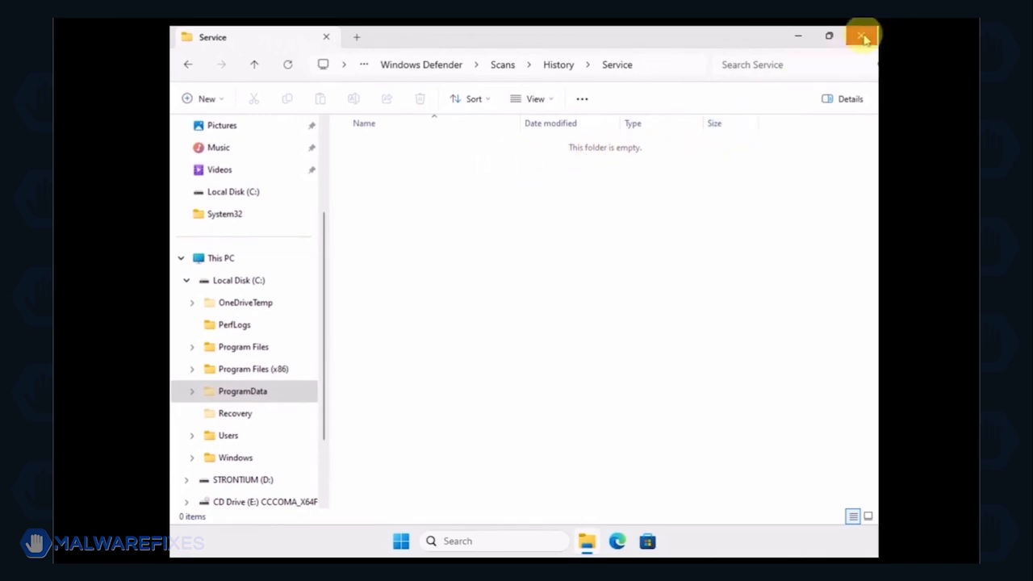
pyautogui.click(863, 37)
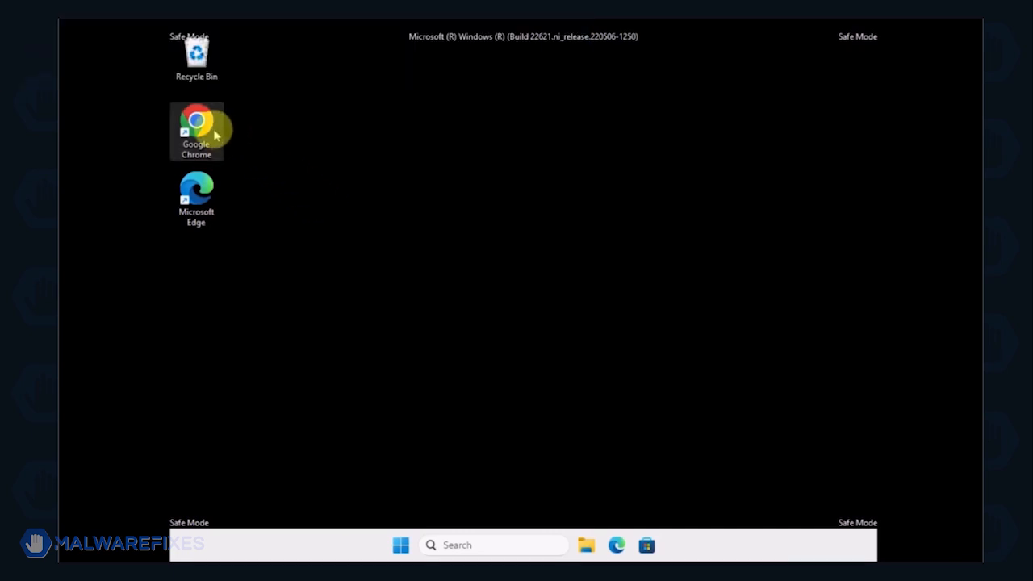
# - Search Chrome for 'eSET's Free Online Scanner', open the ESET page and download the ONE-TIME SCAN tool
pyautogui.doubleClick(196, 130)
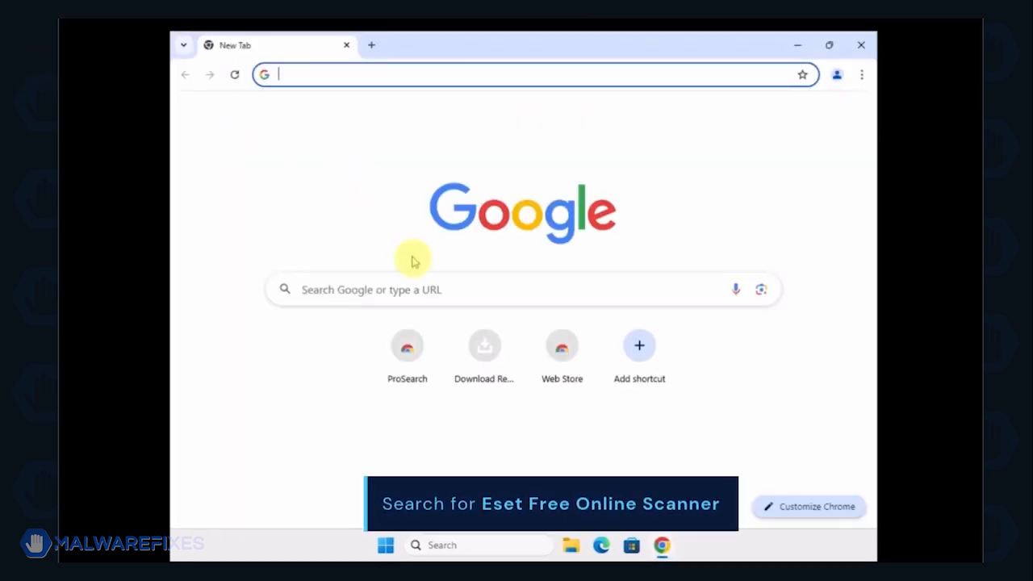
pyautogui.write("eSET's Free Online Scanner")
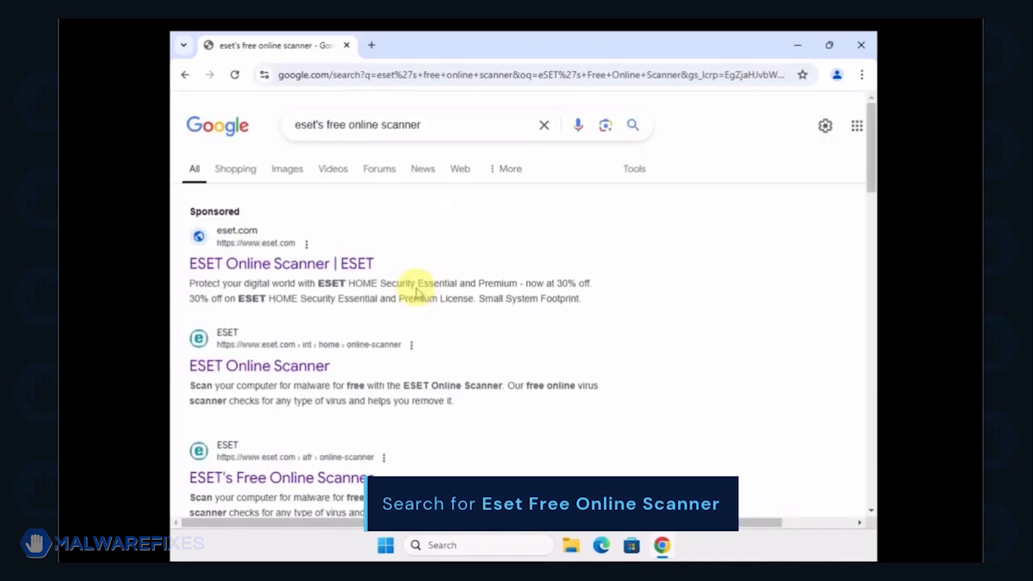
pyautogui.scroll(-3)
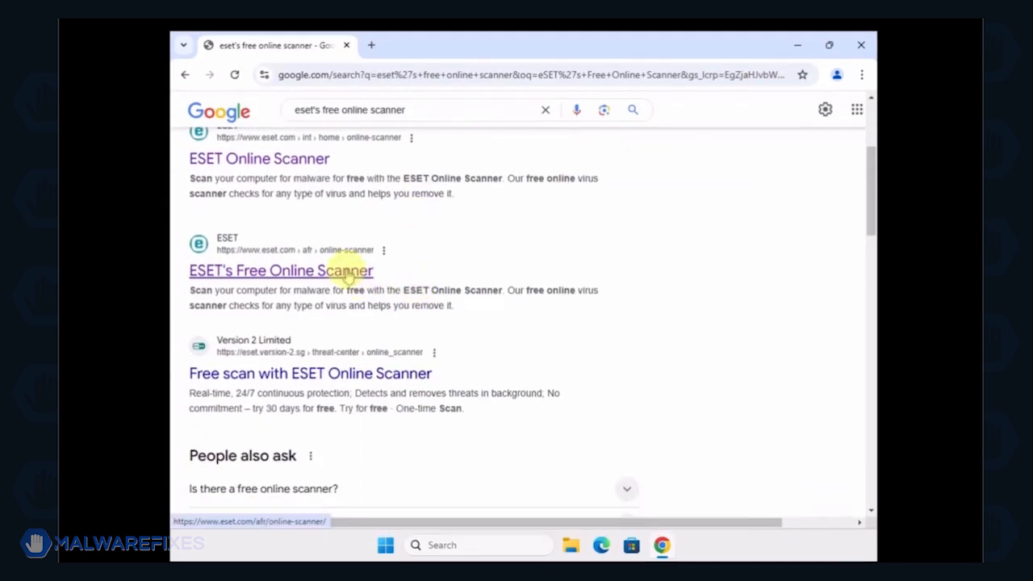
pyautogui.click(281, 271)
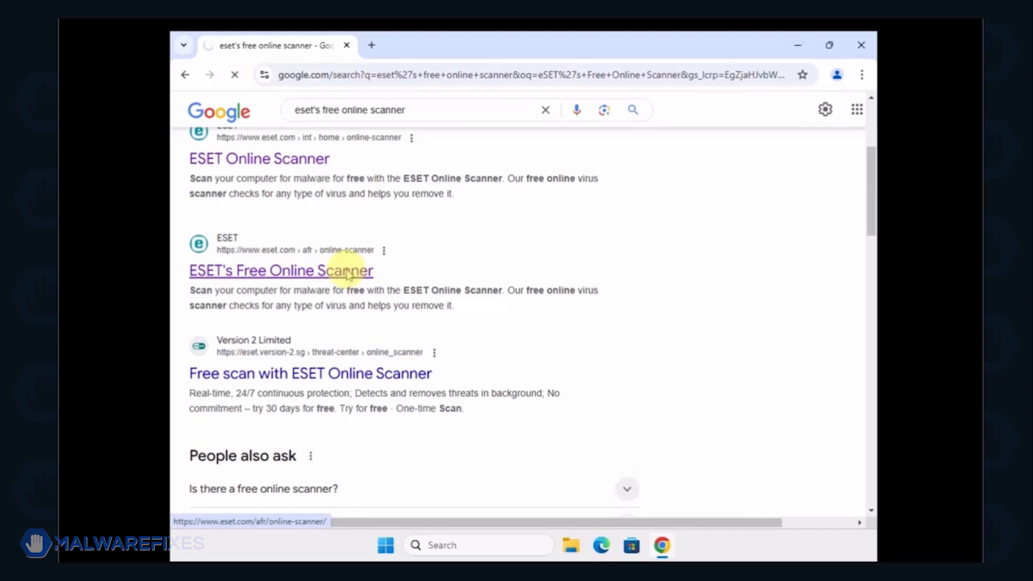
pyautogui.click(281, 270)
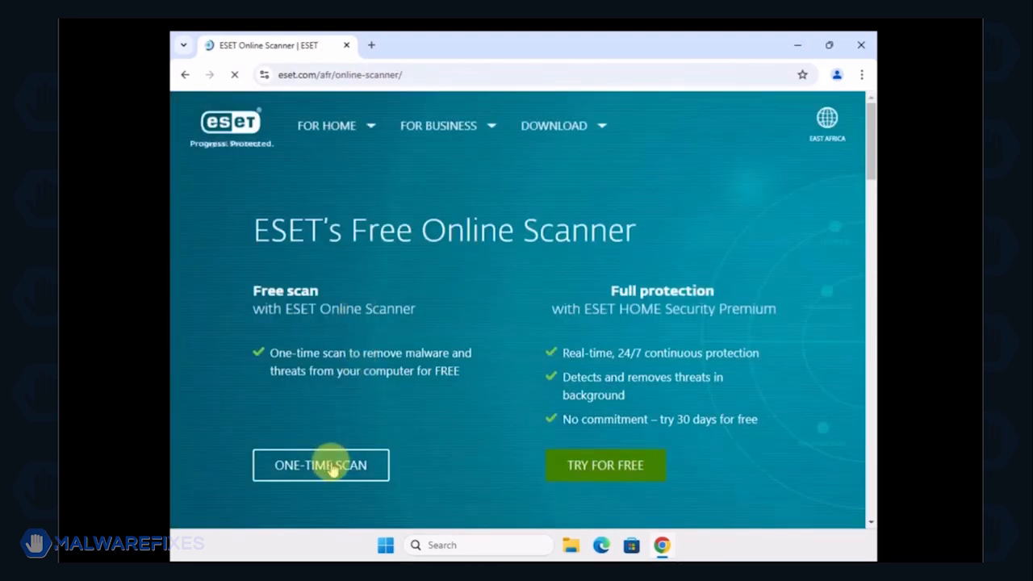
pyautogui.click(321, 464)
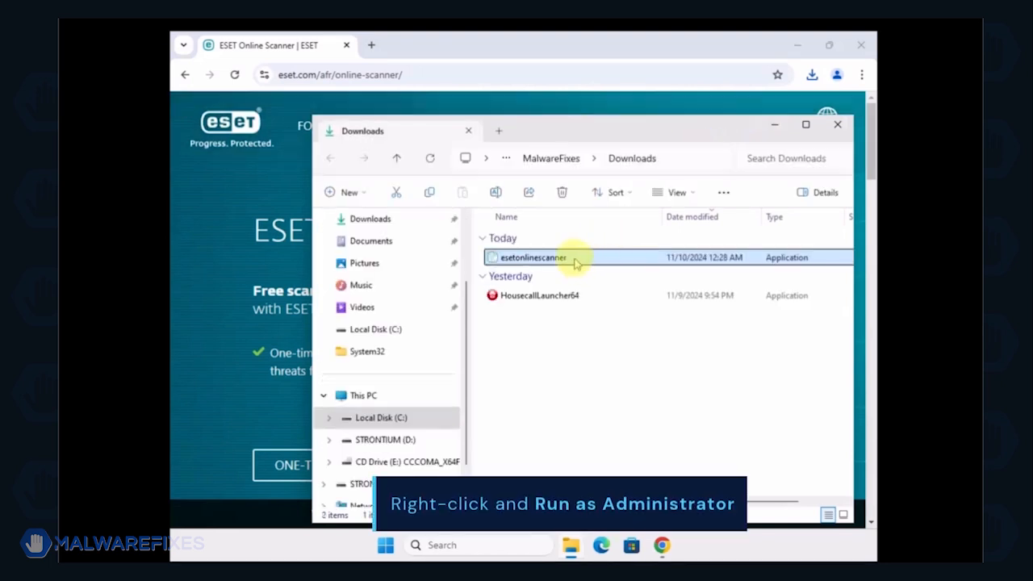
# - Run the downloaded esetonlinescanner file from Downloads as administrator
pyautogui.rightClick(530, 257)
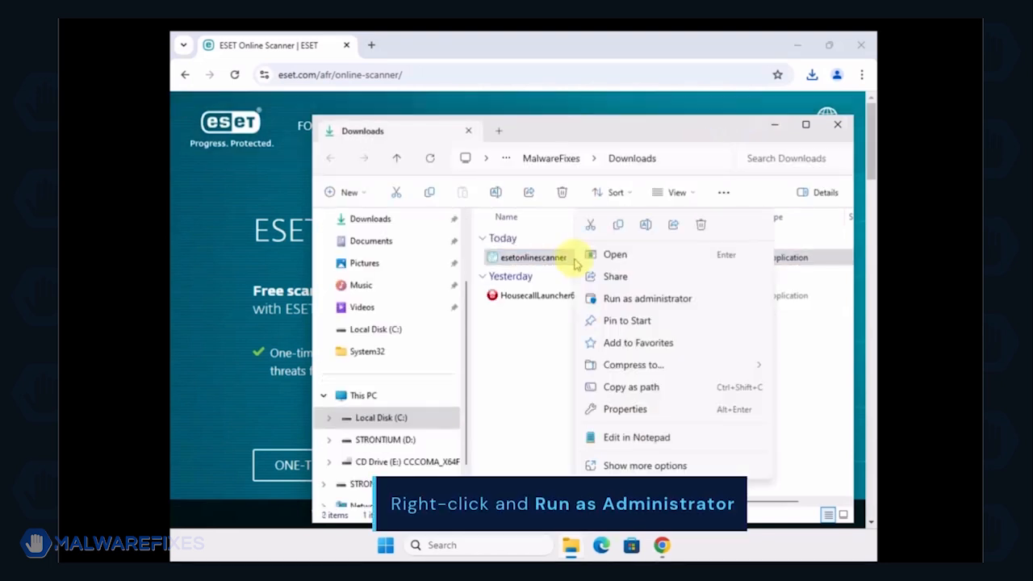
pyautogui.click(647, 298)
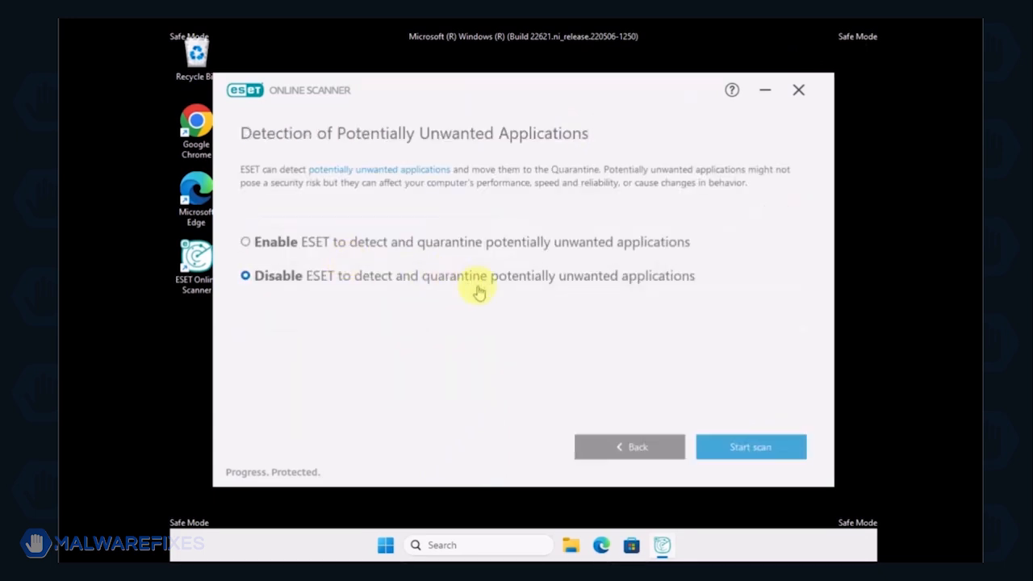
# - Scan with PUA detection disabled, review the 4 cleaned detections, and close the scanner
pyautogui.click(750, 447)
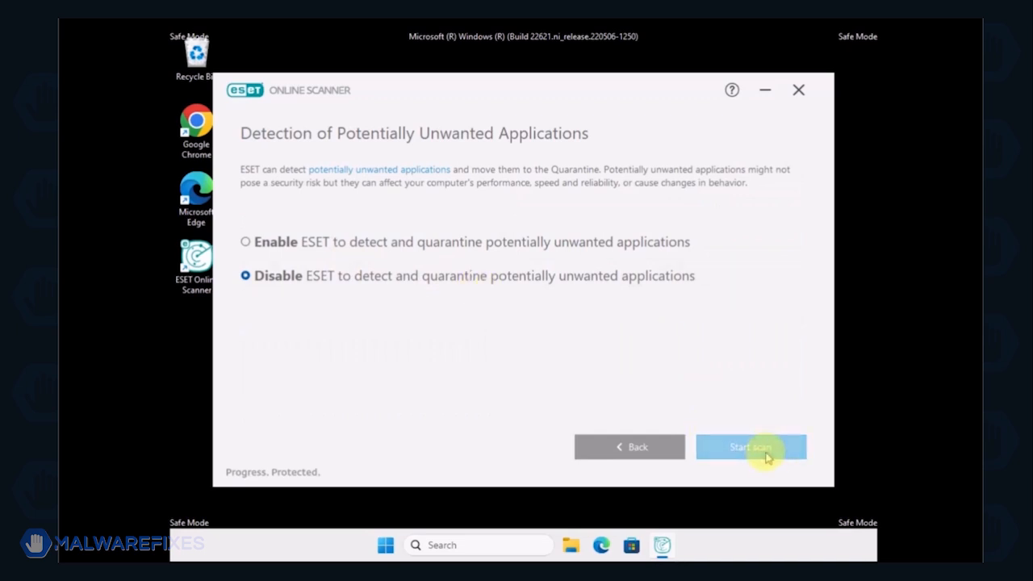
pyautogui.click(750, 447)
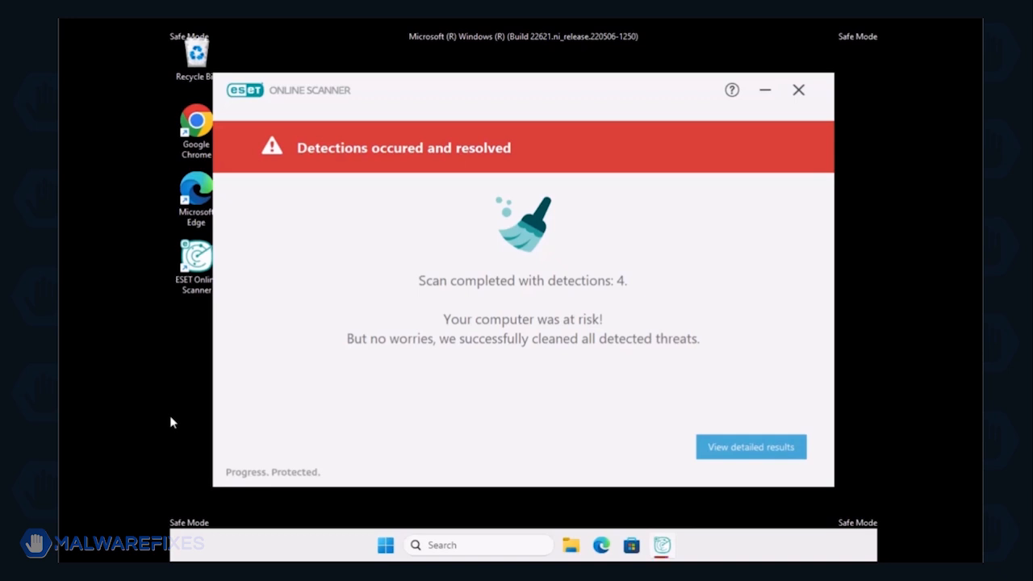
pyautogui.click(750, 446)
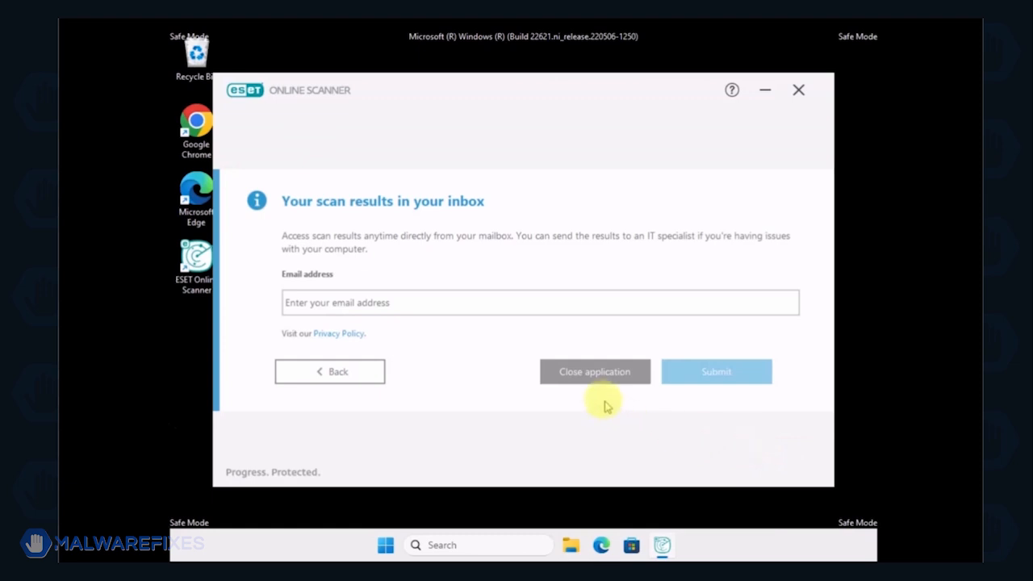
pyautogui.click(594, 372)
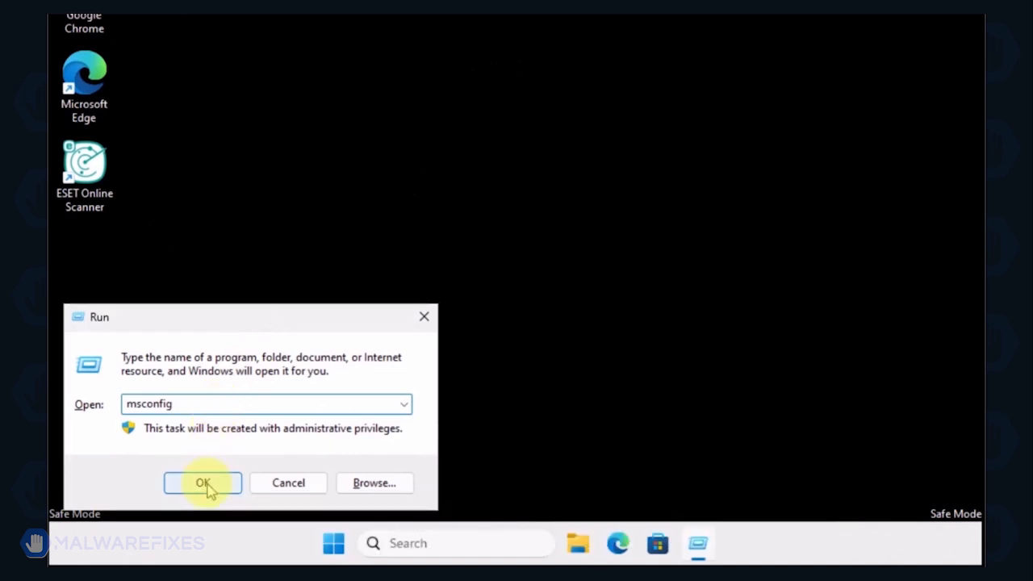
# - Launch System Configuration from the Run dialog with msconfig entered
pyautogui.click(203, 483)
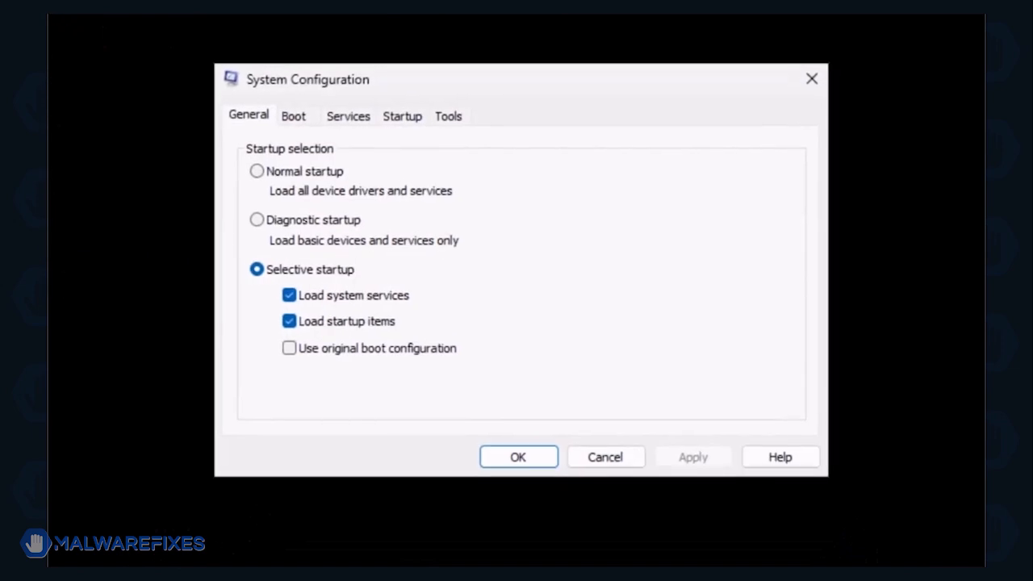
pyautogui.moveTo(256, 171)
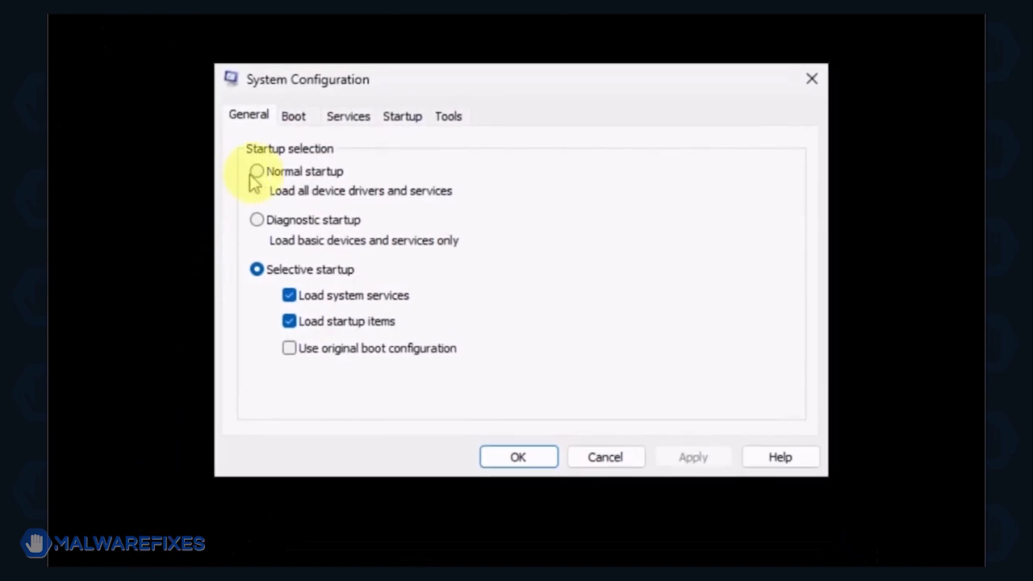
# - Apply Normal startup on the General settings, confirm, and restart the computer now
pyautogui.click(256, 171)
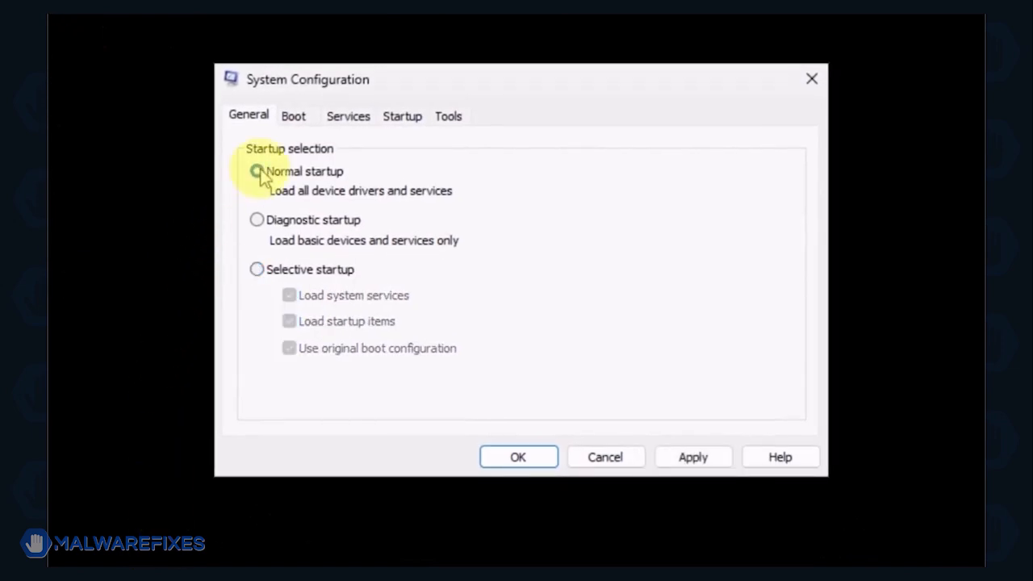
pyautogui.click(691, 456)
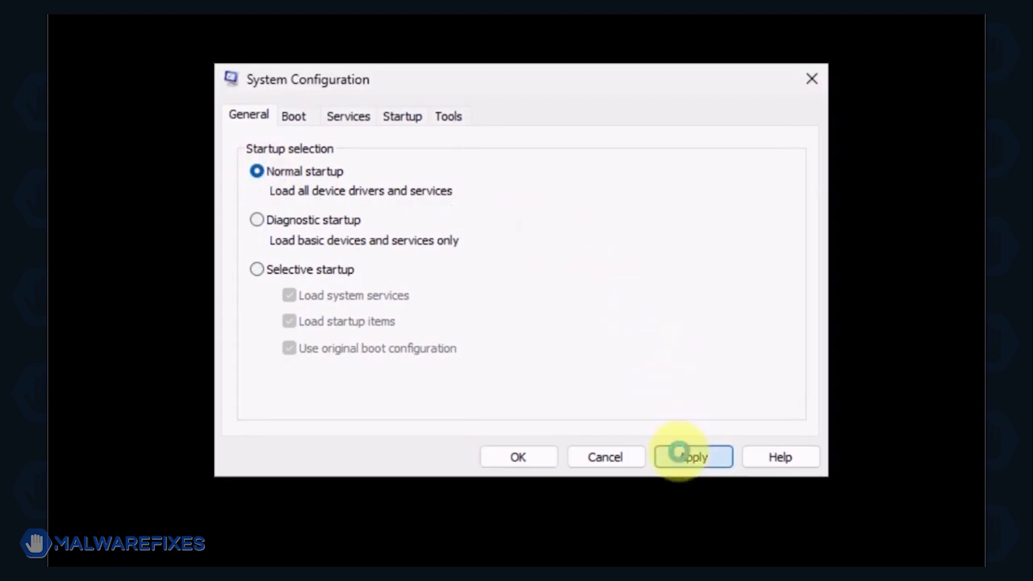
pyautogui.click(692, 457)
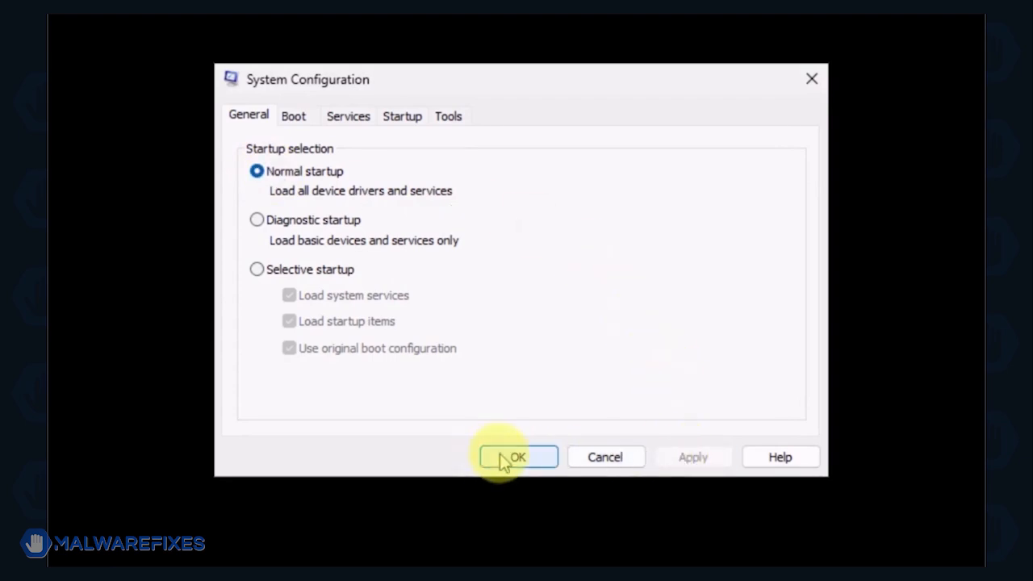
pyautogui.click(517, 457)
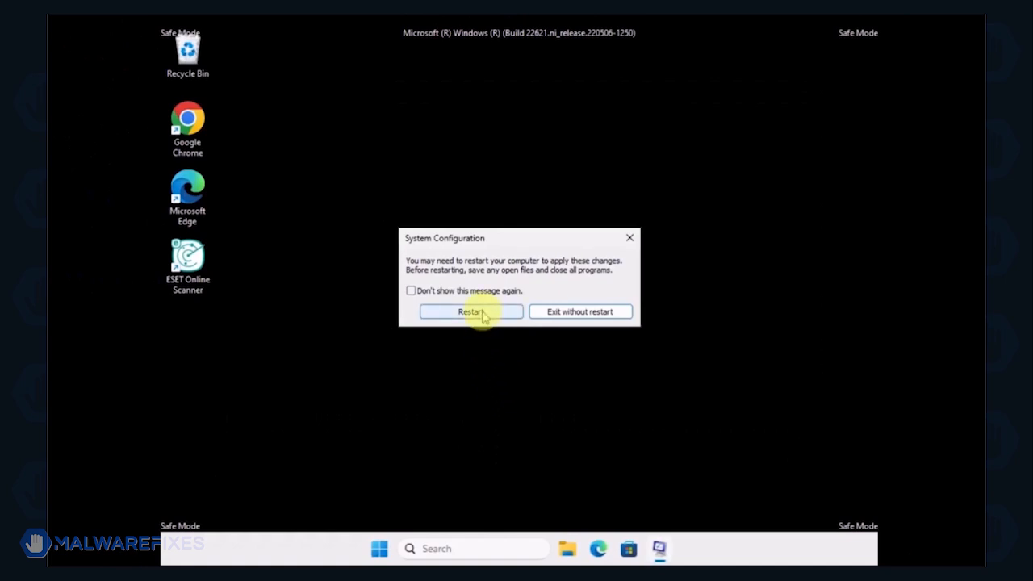
pyautogui.click(471, 311)
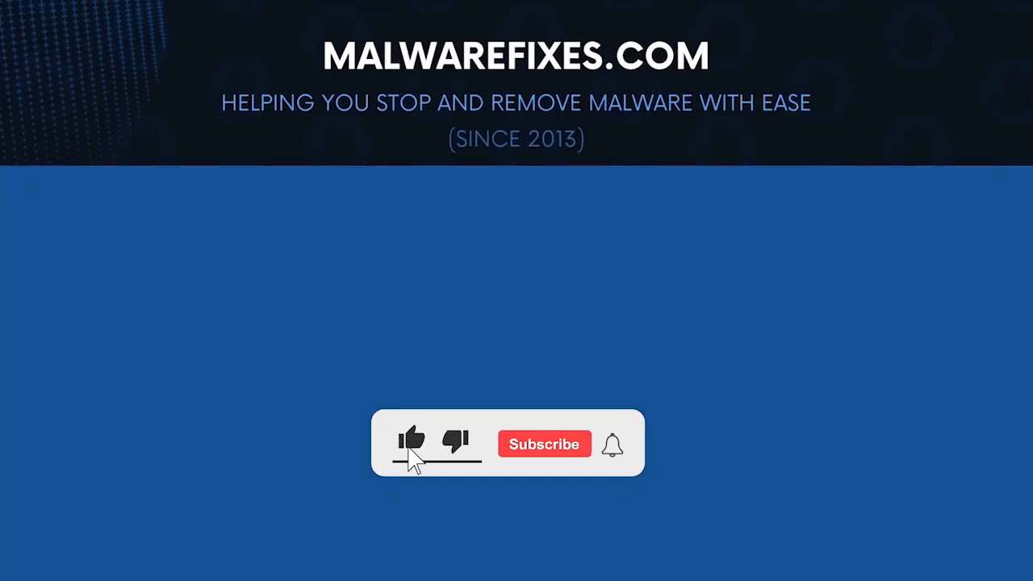
pyautogui.click(543, 444)
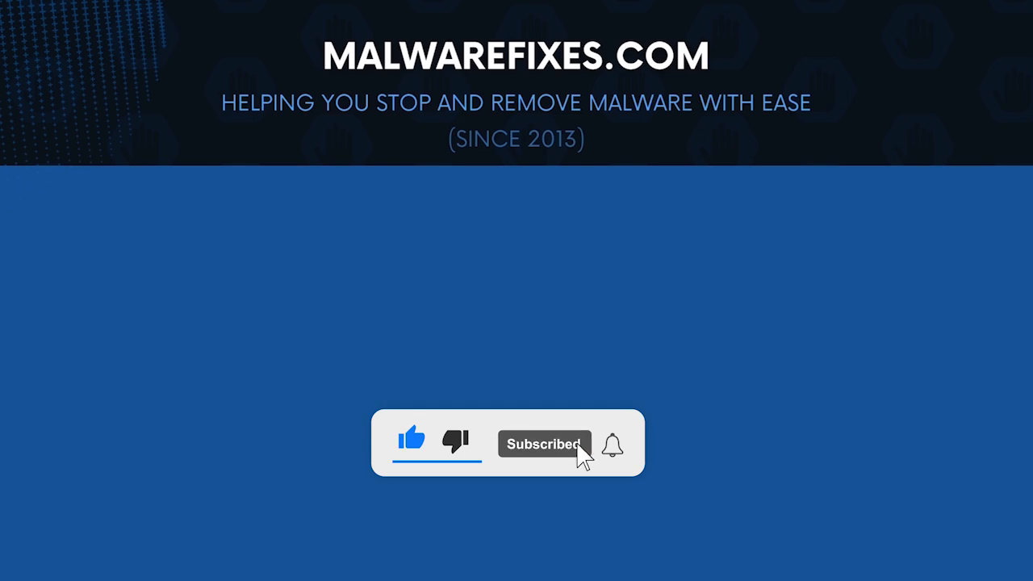